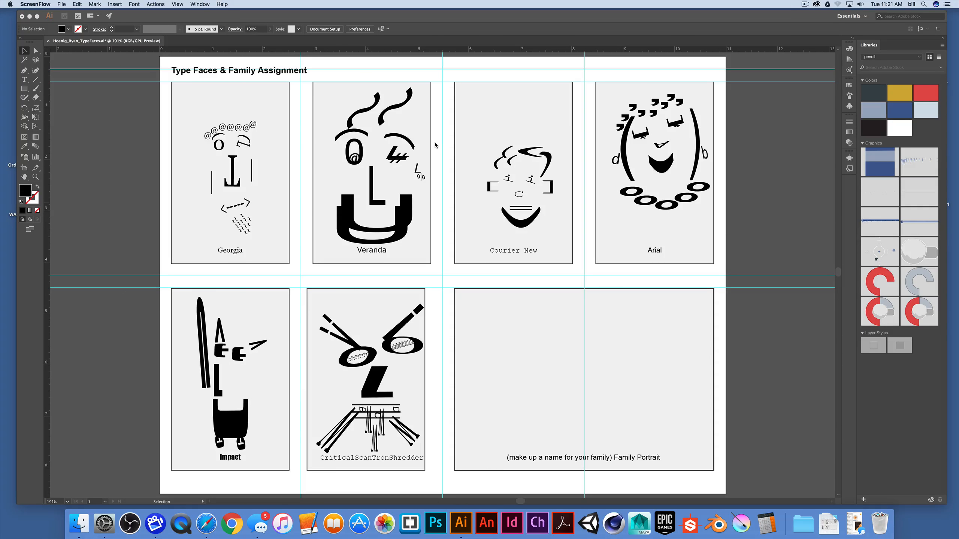
{"action": "mouse_move", "coordinate": [676, 72]}
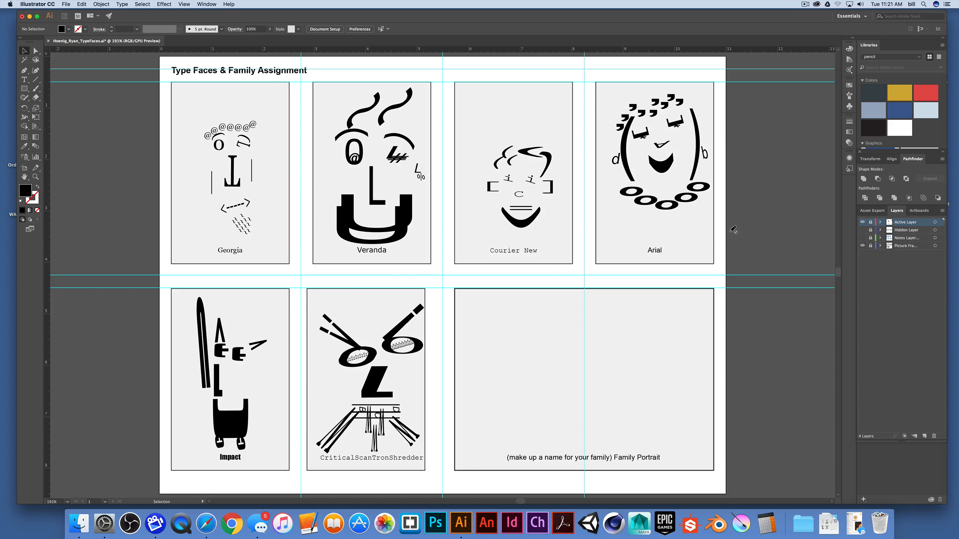
{"action": "mouse_move", "coordinate": [752, 271]}
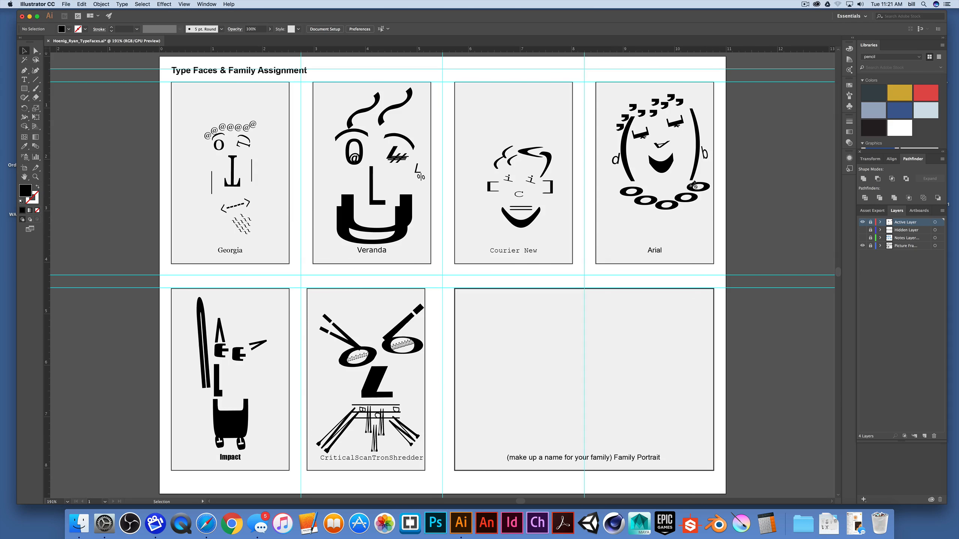
{"action": "mouse_move", "coordinate": [737, 229]}
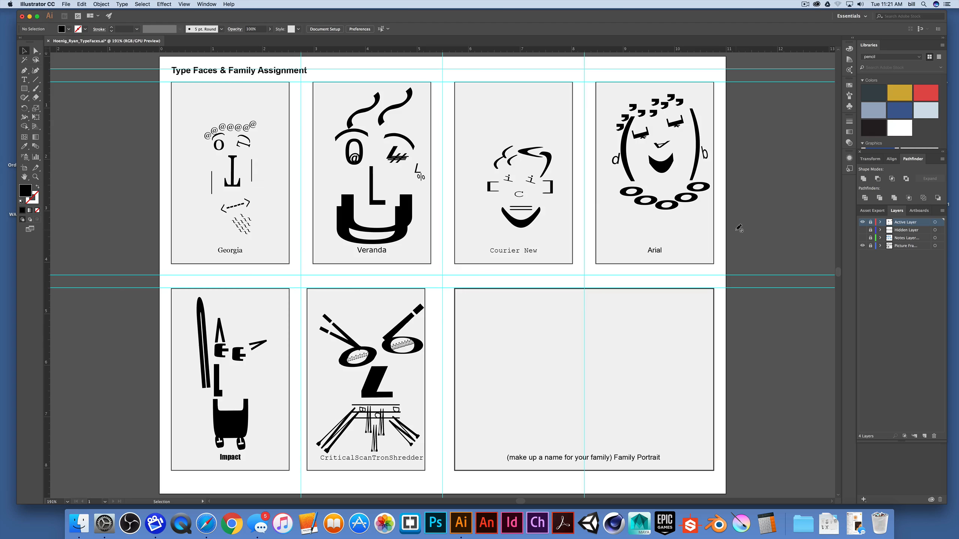
{"action": "mouse_move", "coordinate": [771, 221]}
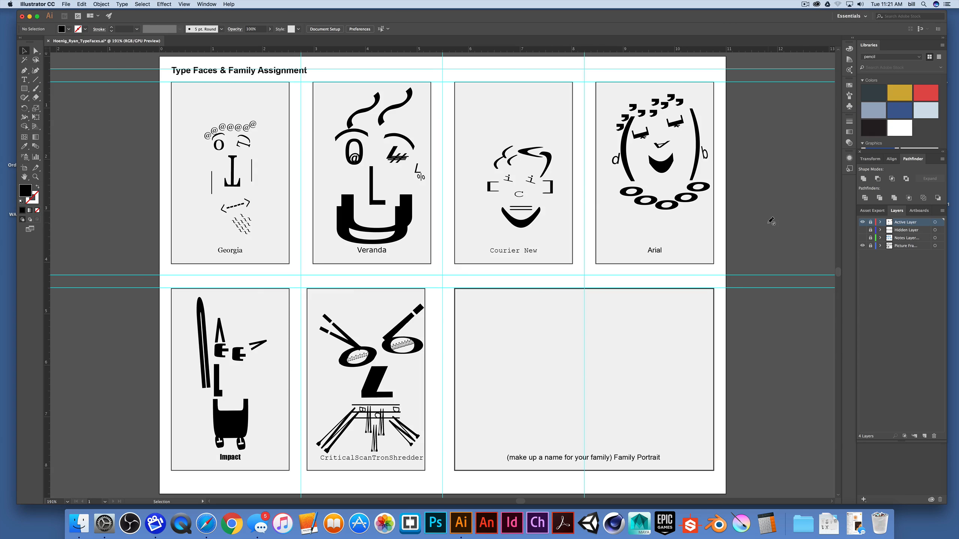
{"action": "mouse_move", "coordinate": [763, 222]}
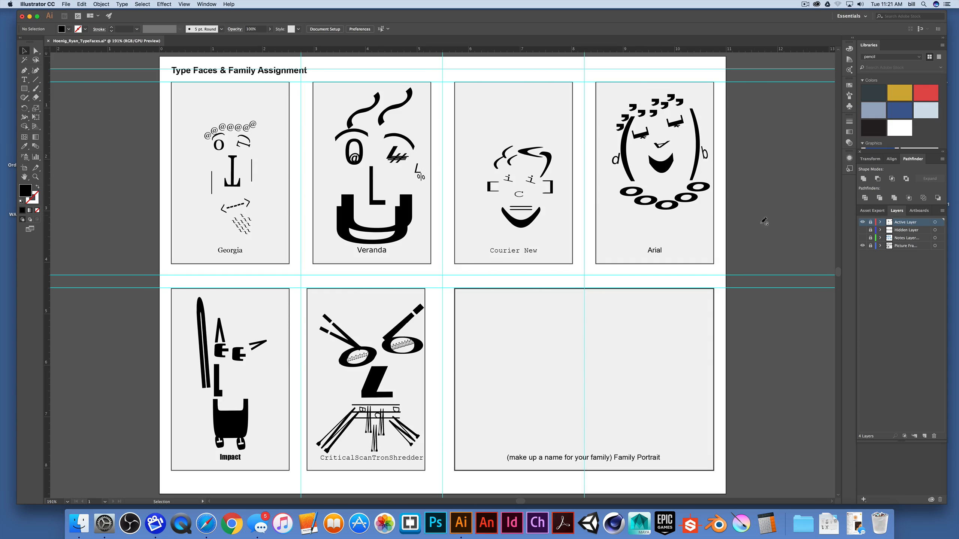
{"action": "mouse_move", "coordinate": [785, 220]}
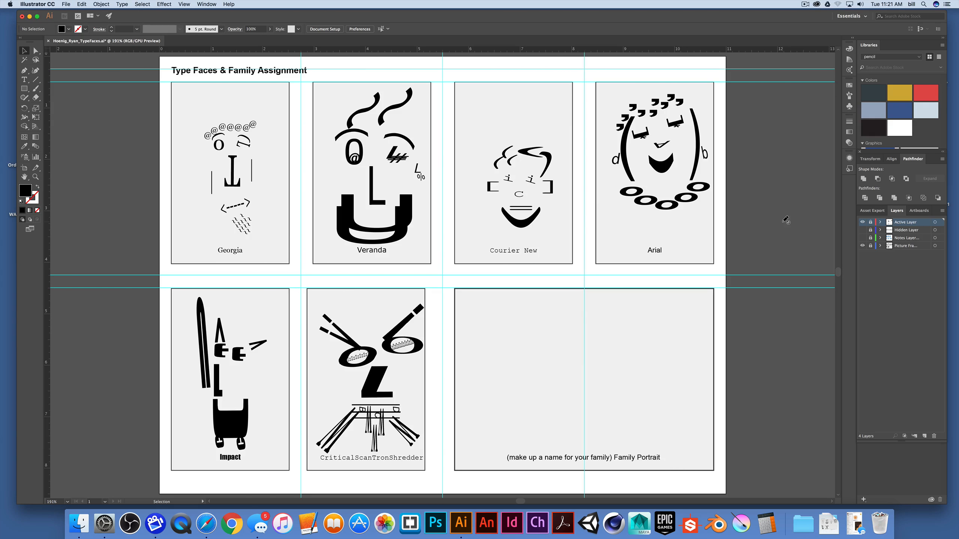
{"action": "mouse_move", "coordinate": [712, 216]}
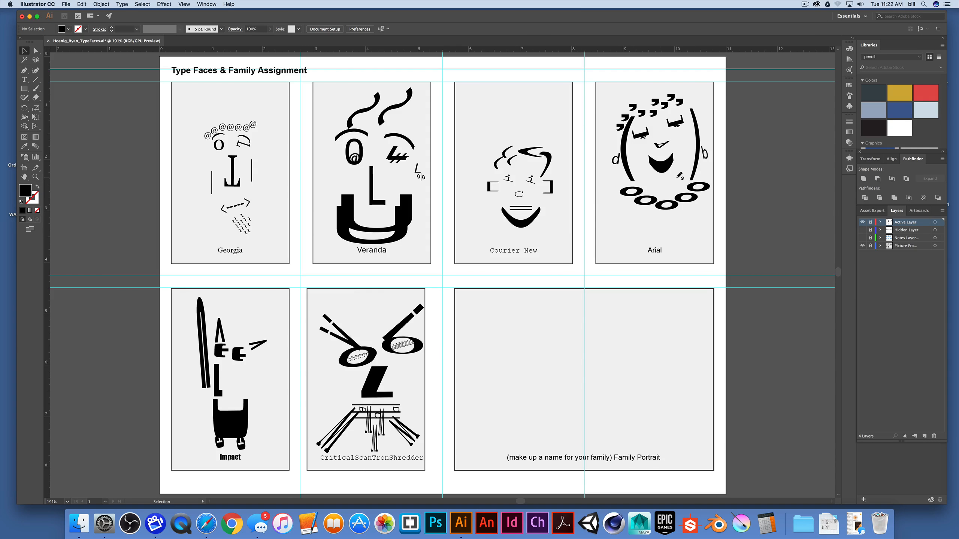
{"action": "mouse_move", "coordinate": [780, 369]}
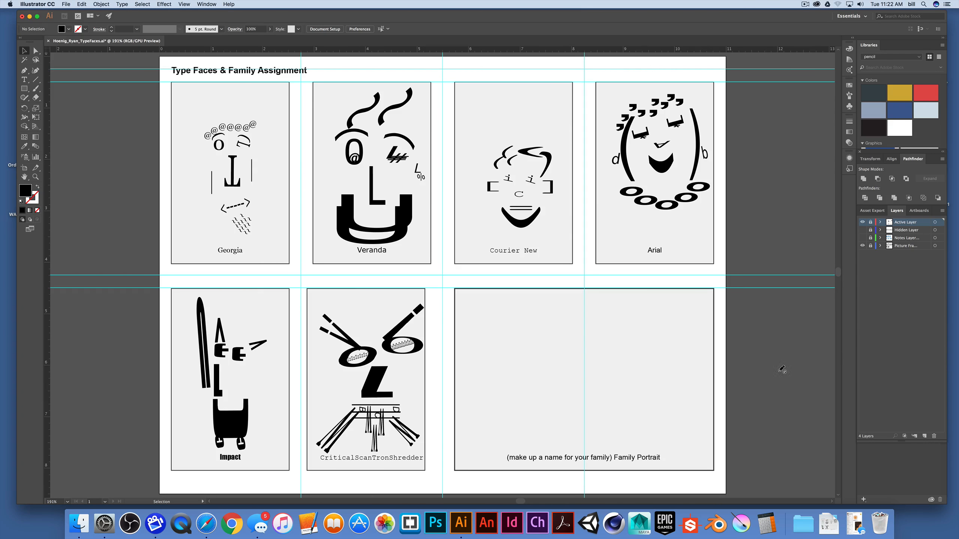
{"action": "mouse_move", "coordinate": [814, 371]}
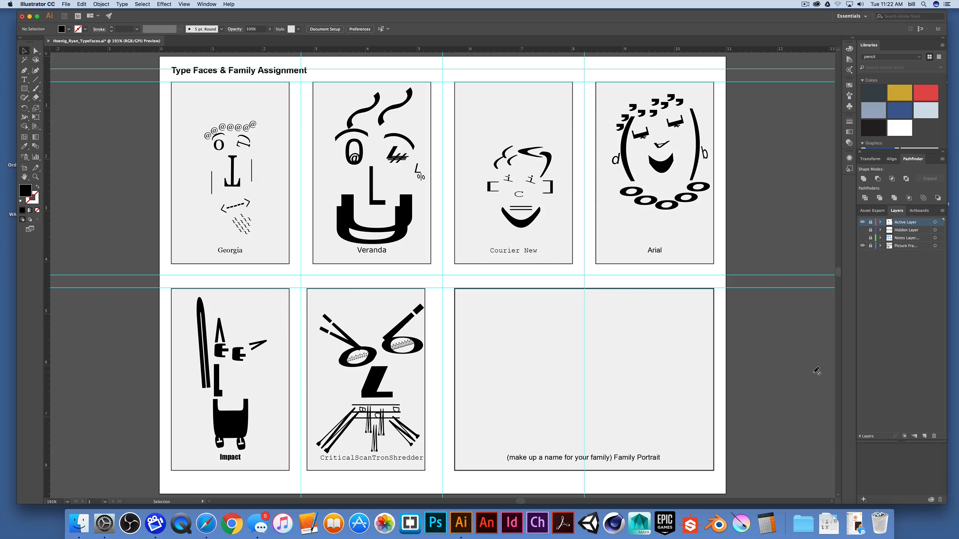
{"action": "mouse_move", "coordinate": [363, 198]}
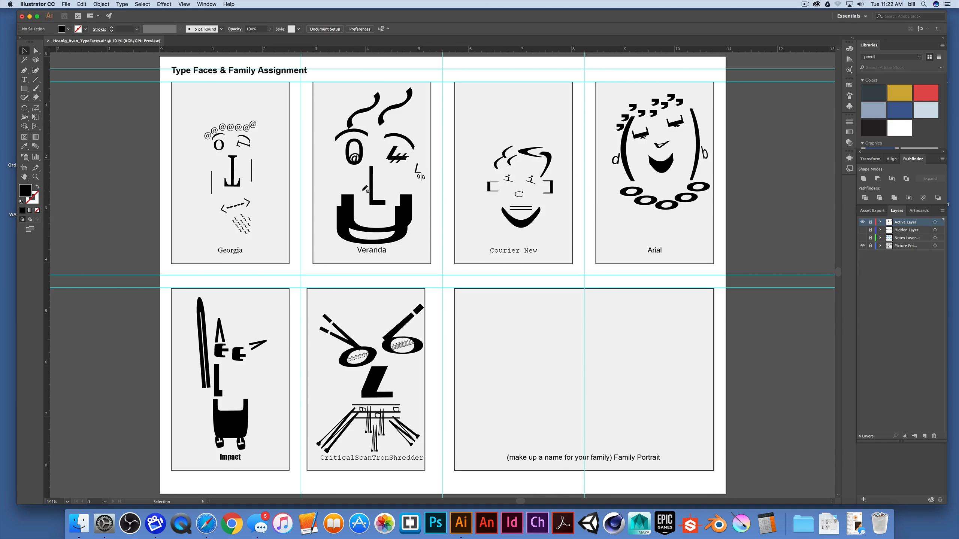
{"action": "mouse_move", "coordinate": [463, 216]}
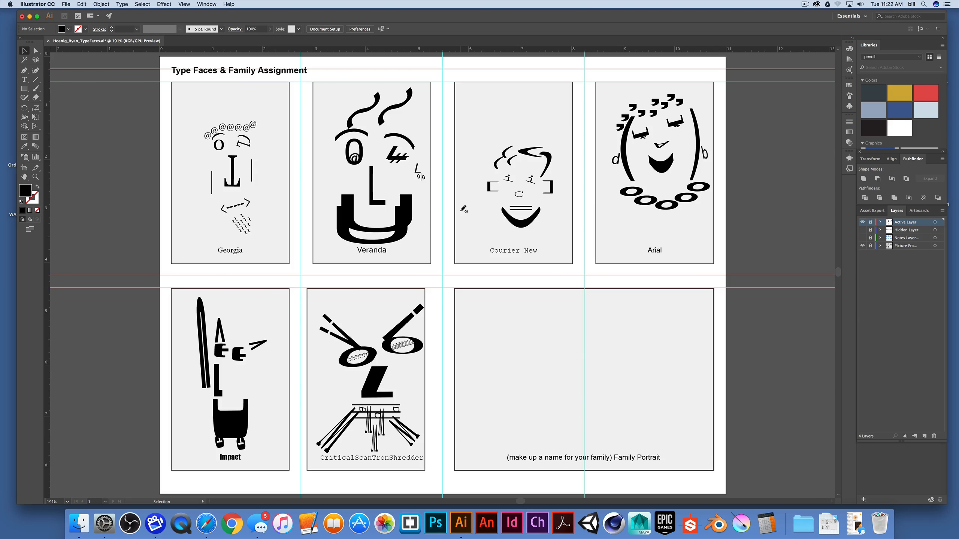
{"action": "mouse_move", "coordinate": [24, 51]}
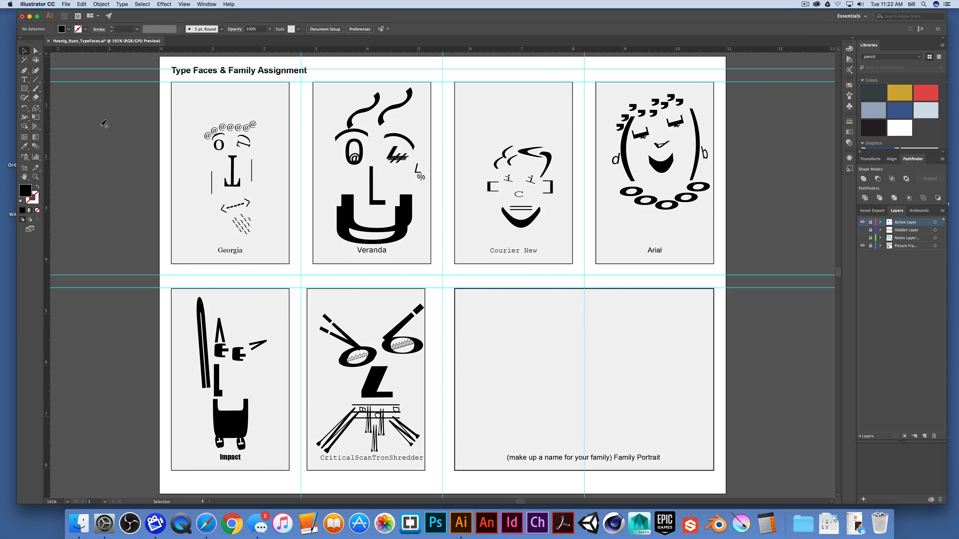
{"action": "mouse_move", "coordinate": [901, 233]}
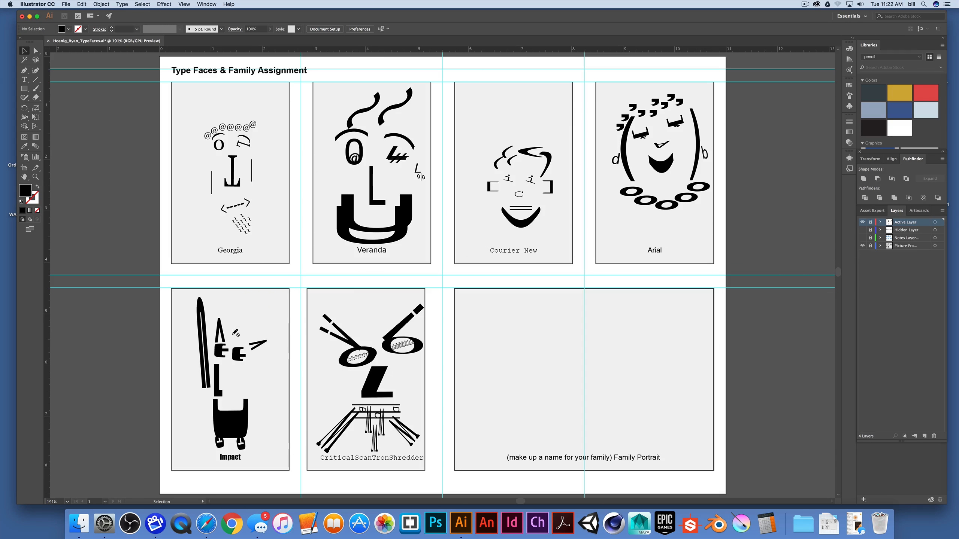
{"action": "mouse_move", "coordinate": [702, 319]}
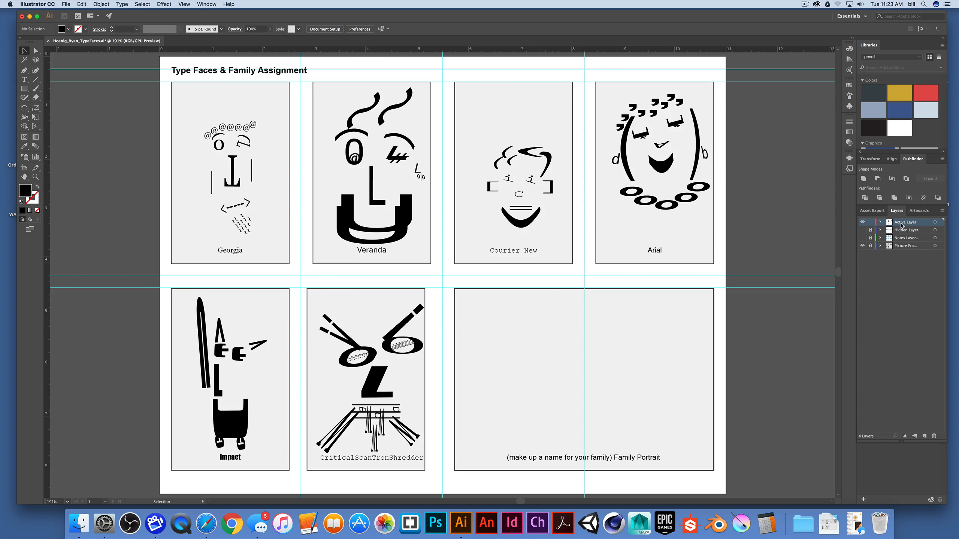
{"action": "mouse_move", "coordinate": [456, 292]}
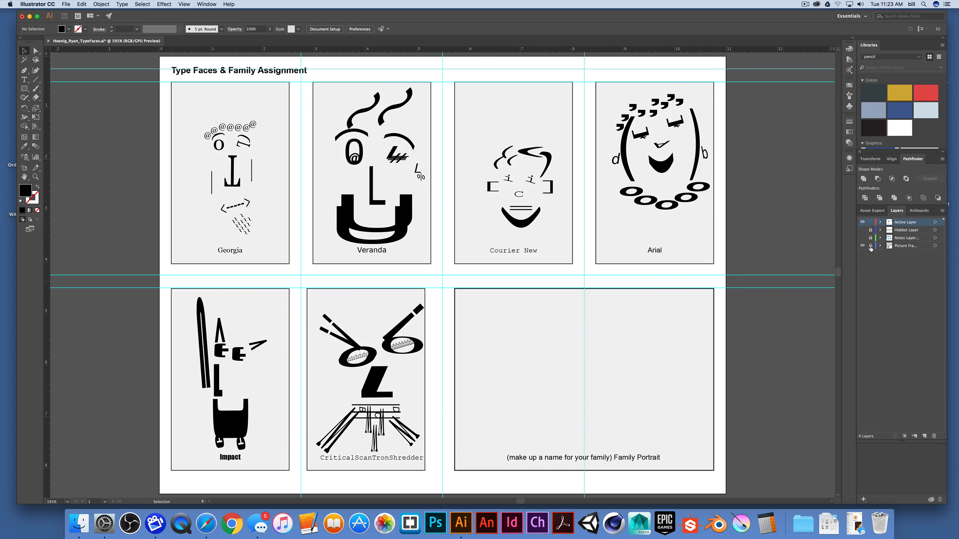
{"action": "mouse_move", "coordinate": [870, 246]}
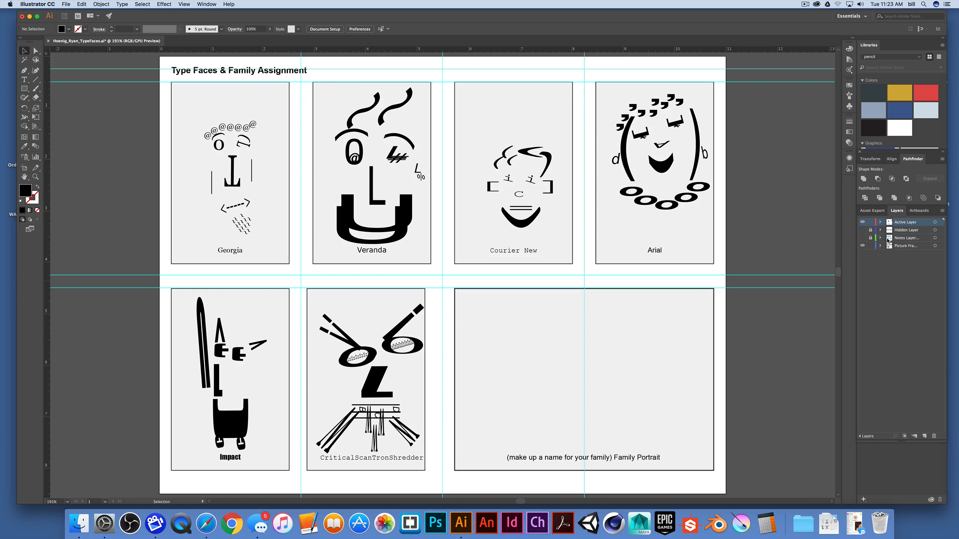
{"action": "mouse_move", "coordinate": [840, 276]}
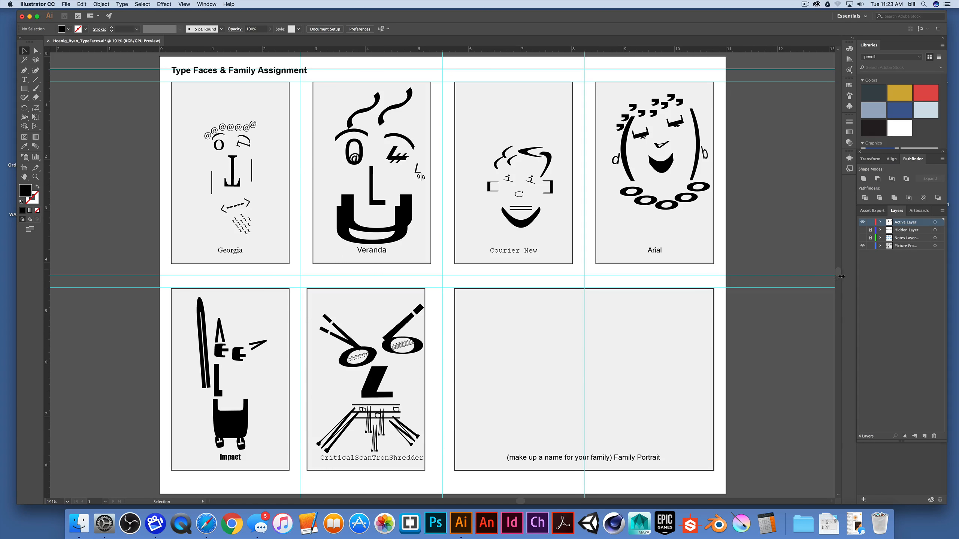
{"action": "mouse_move", "coordinate": [480, 301]}
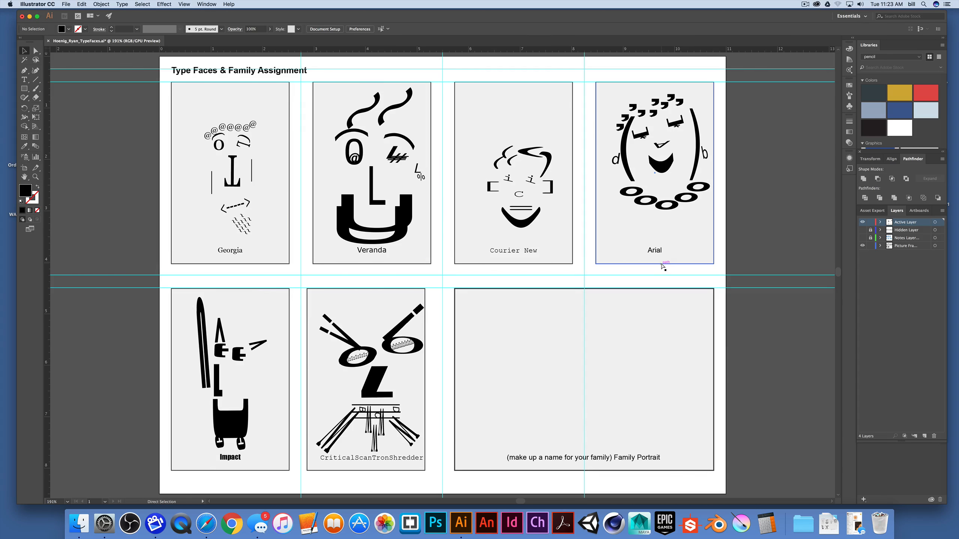
{"action": "key", "text": "cmd+a"}
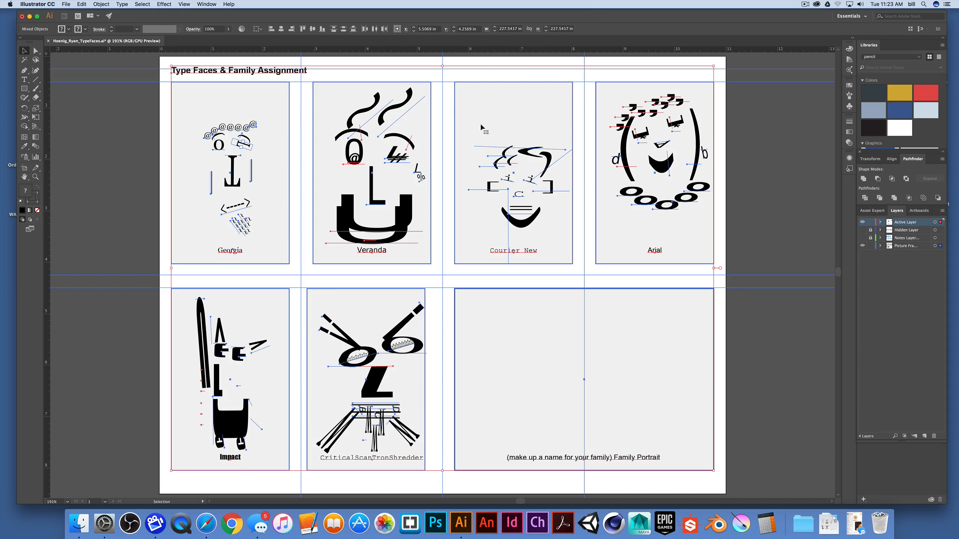
{"action": "mouse_move", "coordinate": [335, 255]}
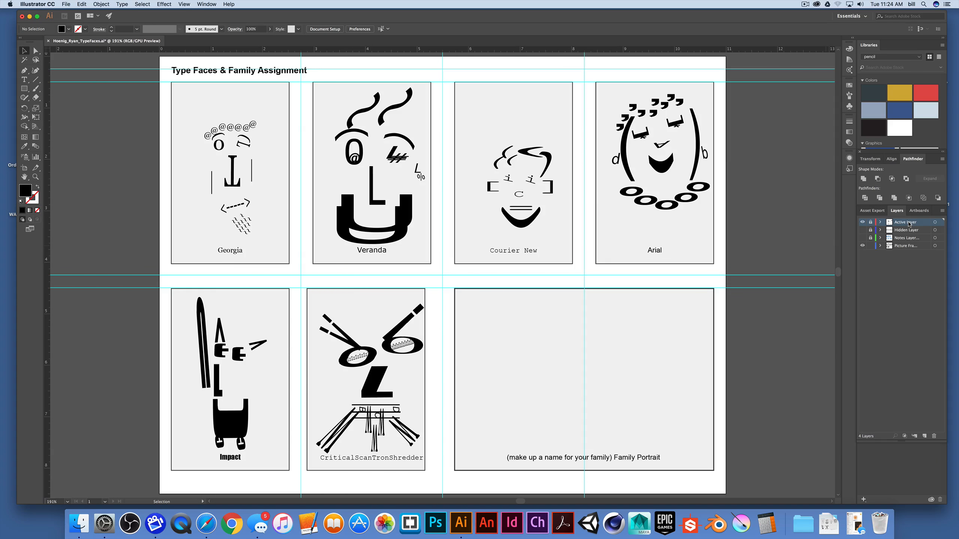
{"action": "mouse_move", "coordinate": [770, 215]}
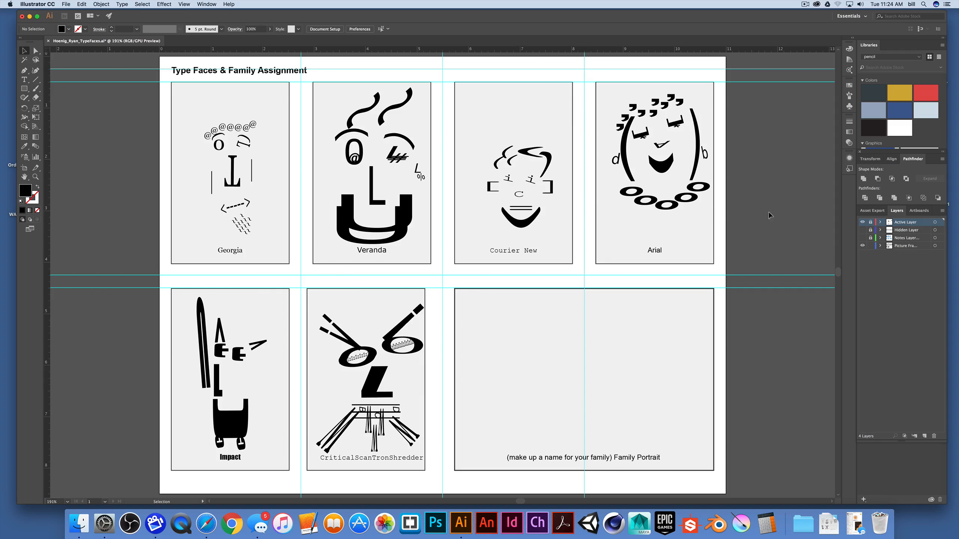
{"action": "mouse_move", "coordinate": [758, 220]}
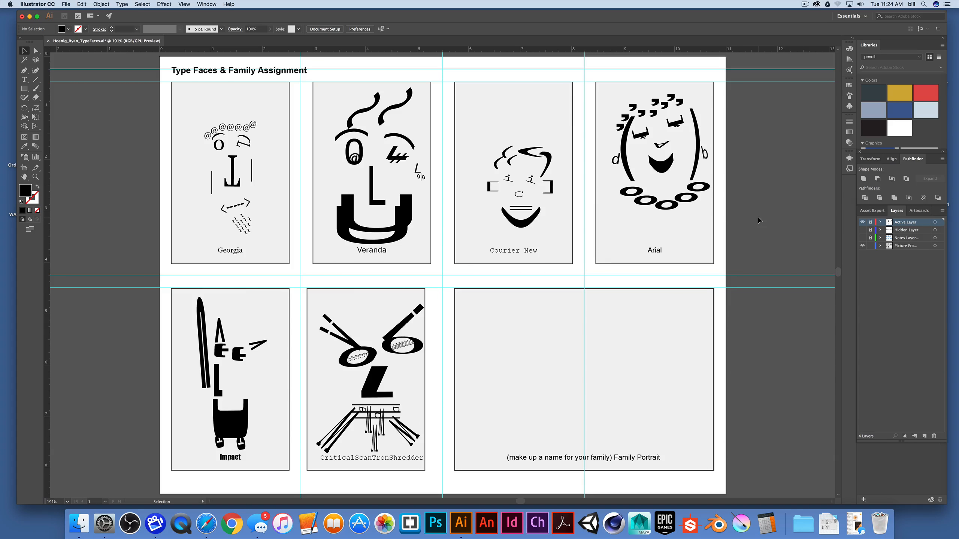
Make the picture frame layer active and select all artwork on the artboard with Cmd+A
{"action": "left_click", "coordinate": [906, 246]}
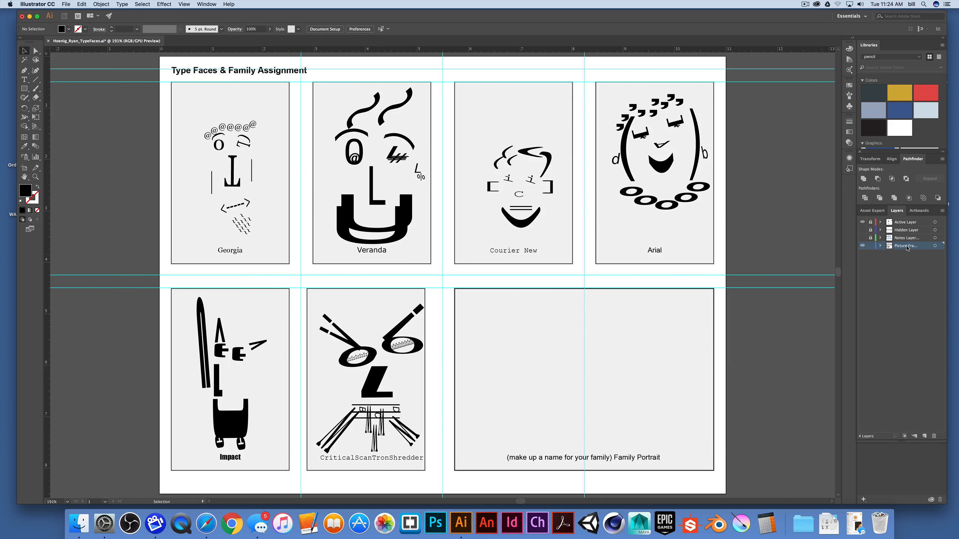
{"action": "mouse_move", "coordinate": [906, 249]}
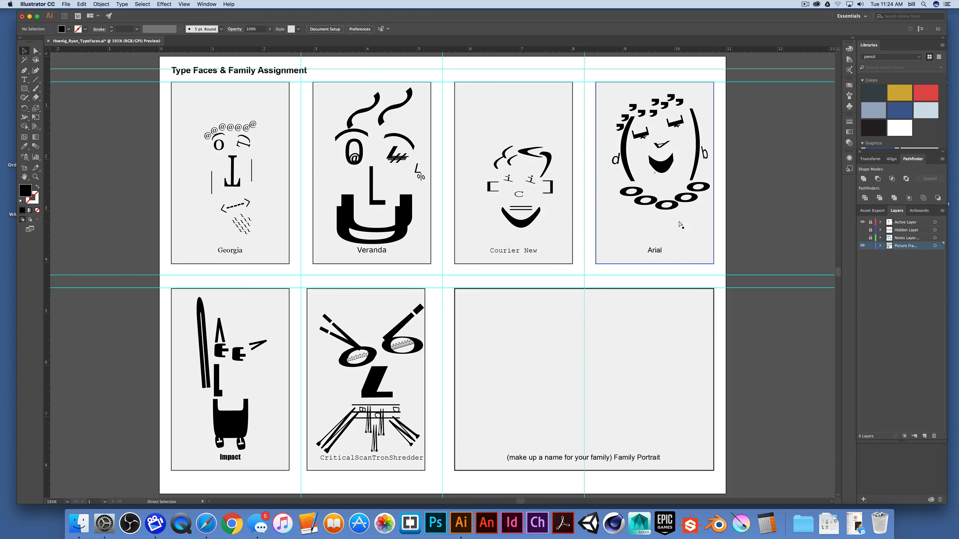
{"action": "left_click", "coordinate": [142, 4]}
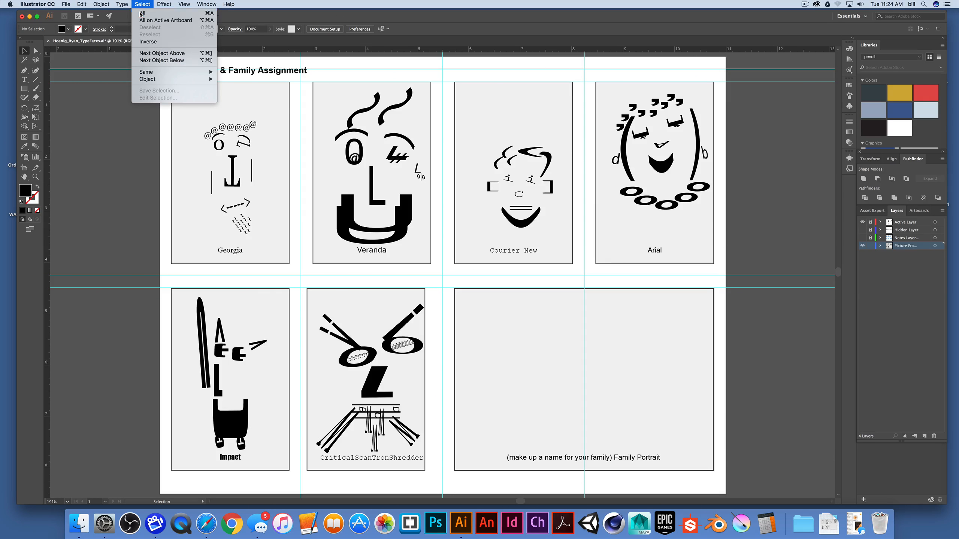
{"action": "left_click", "coordinate": [164, 20]}
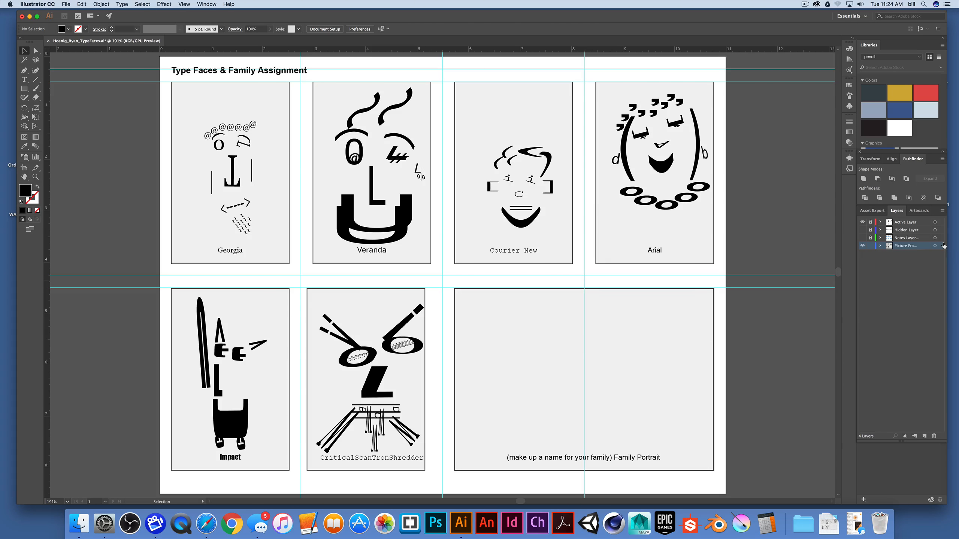
{"action": "key", "text": "cmd+a"}
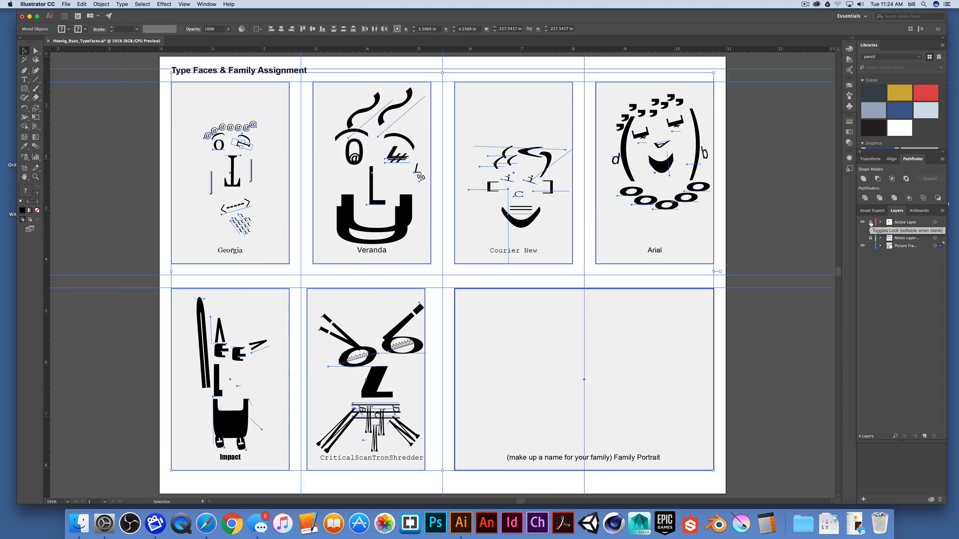
Hide the Active Layer's portrait artwork, leaving only a few stray face pieces in the frames
{"action": "left_click", "coordinate": [862, 238]}
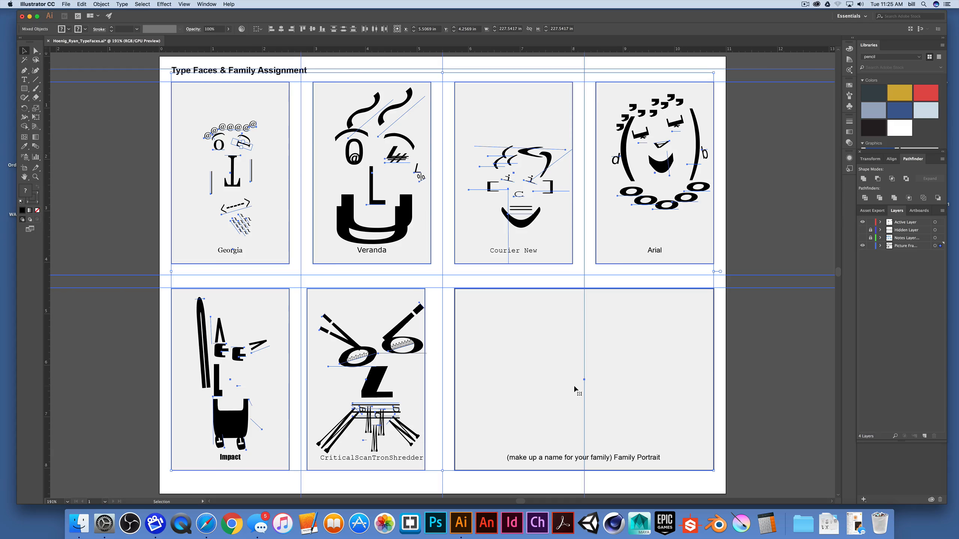
{"action": "mouse_move", "coordinate": [560, 397]}
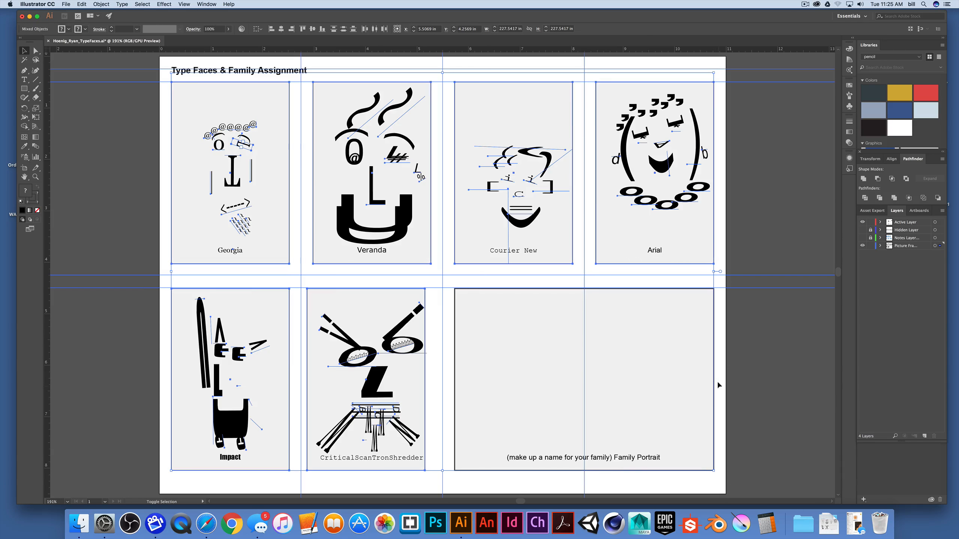
{"action": "mouse_move", "coordinate": [706, 433]}
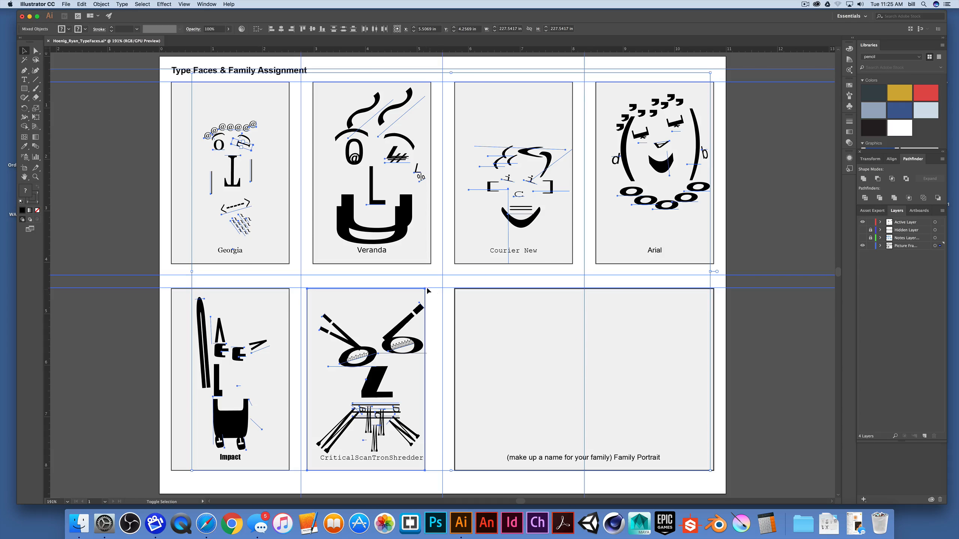
{"action": "left_click", "coordinate": [515, 349]}
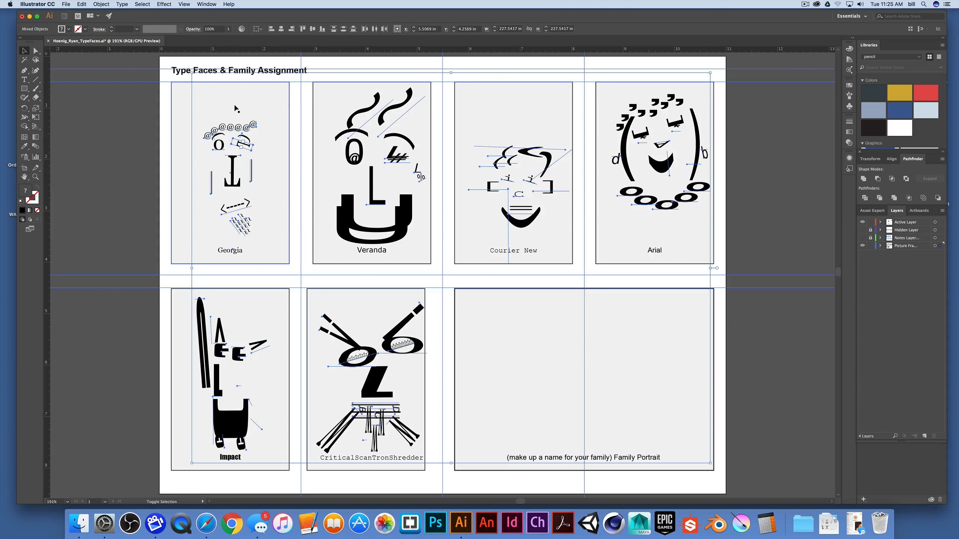
{"action": "mouse_move", "coordinate": [179, 91]}
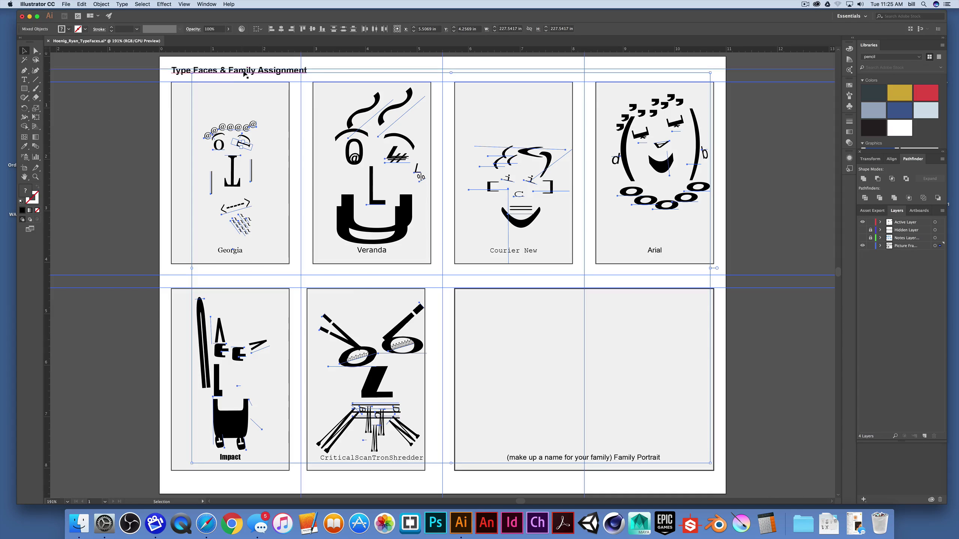
{"action": "mouse_move", "coordinate": [286, 76]}
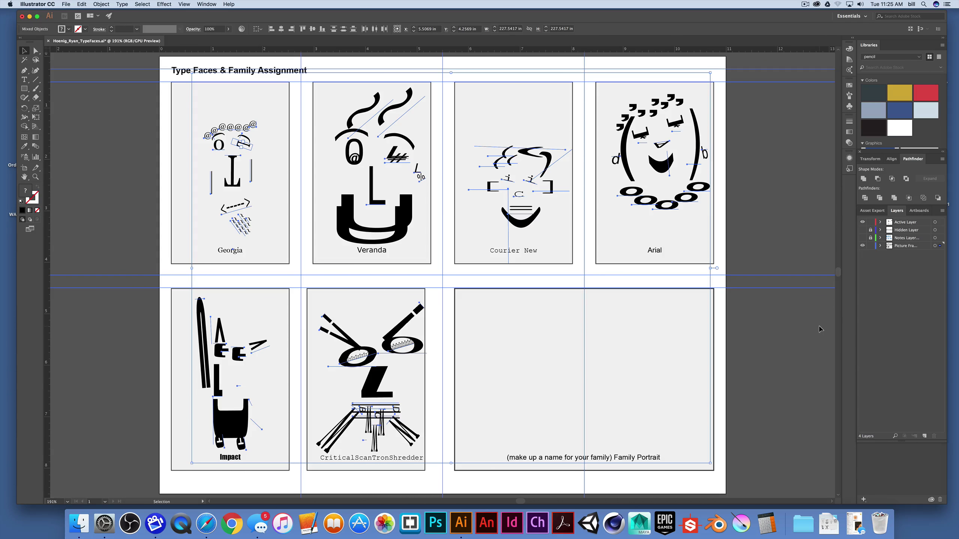
{"action": "mouse_move", "coordinate": [897, 309]}
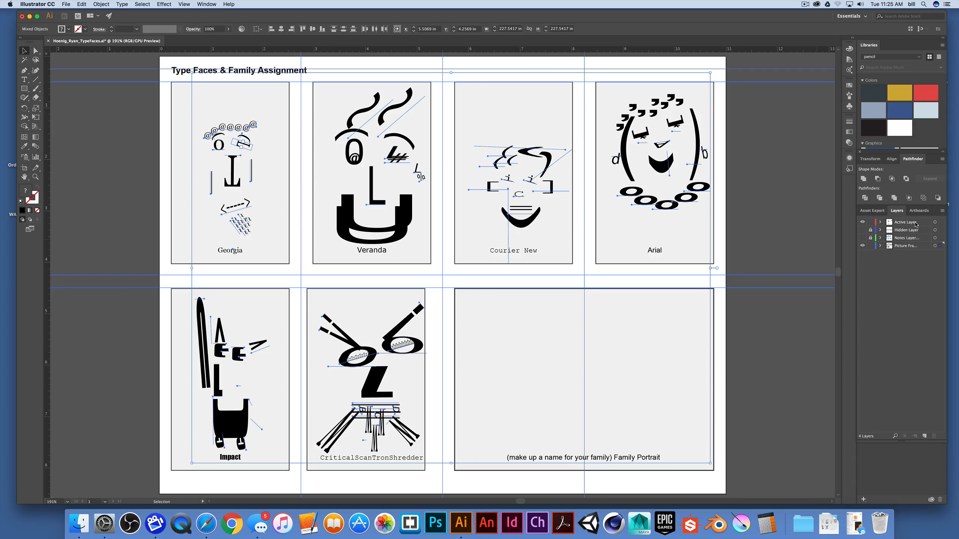
{"action": "mouse_move", "coordinate": [917, 334]}
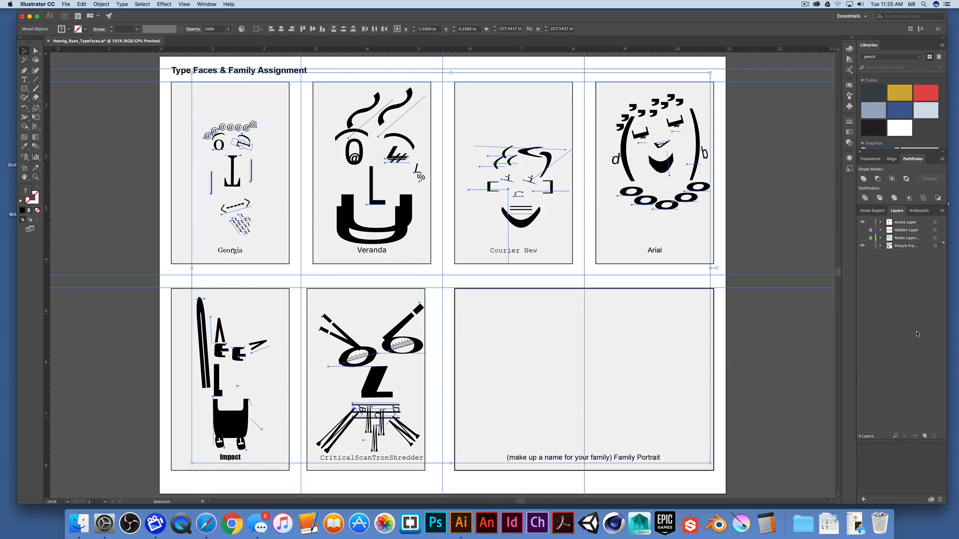
{"action": "left_click", "coordinate": [82, 4]}
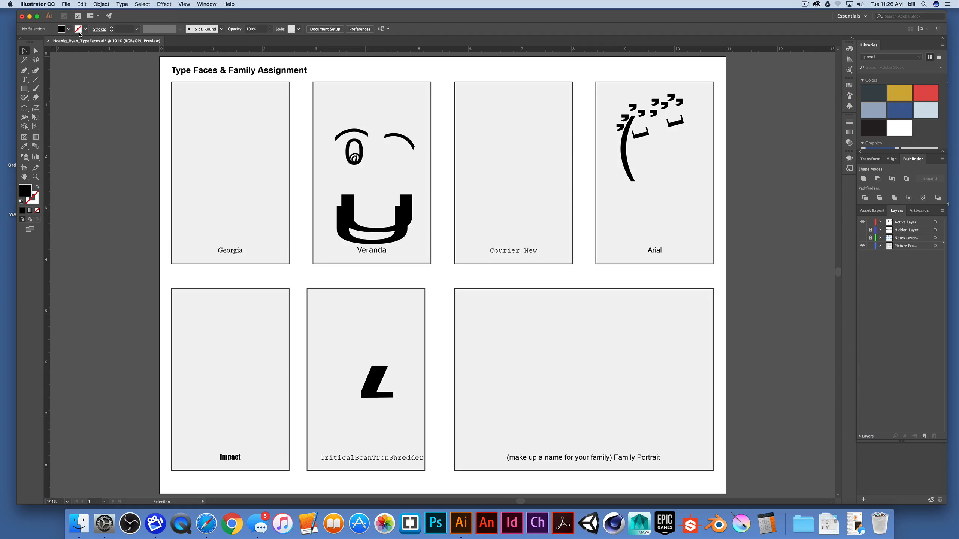
{"action": "left_click", "coordinate": [913, 222]}
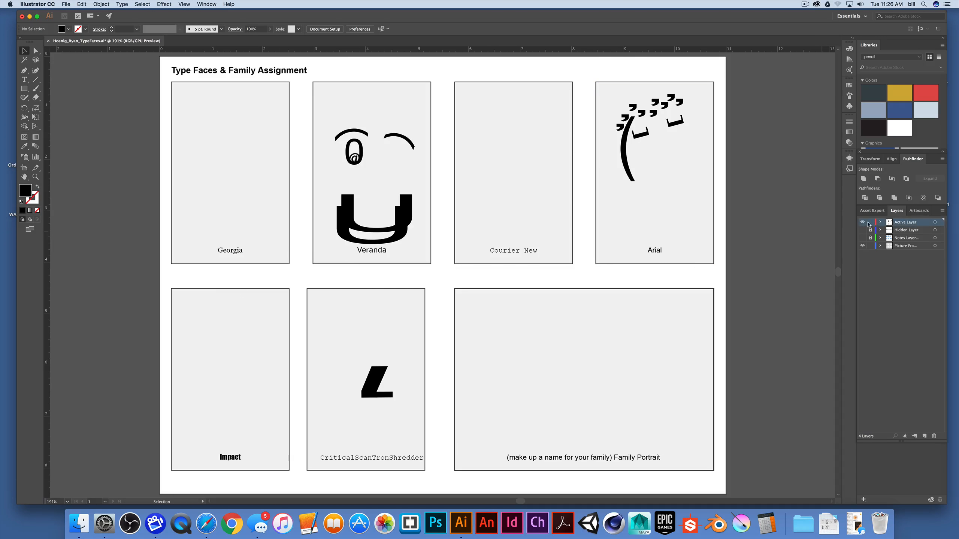
Show the Active Layer artwork again so all six portraits are complete, then deselect
{"action": "left_click", "coordinate": [81, 4]}
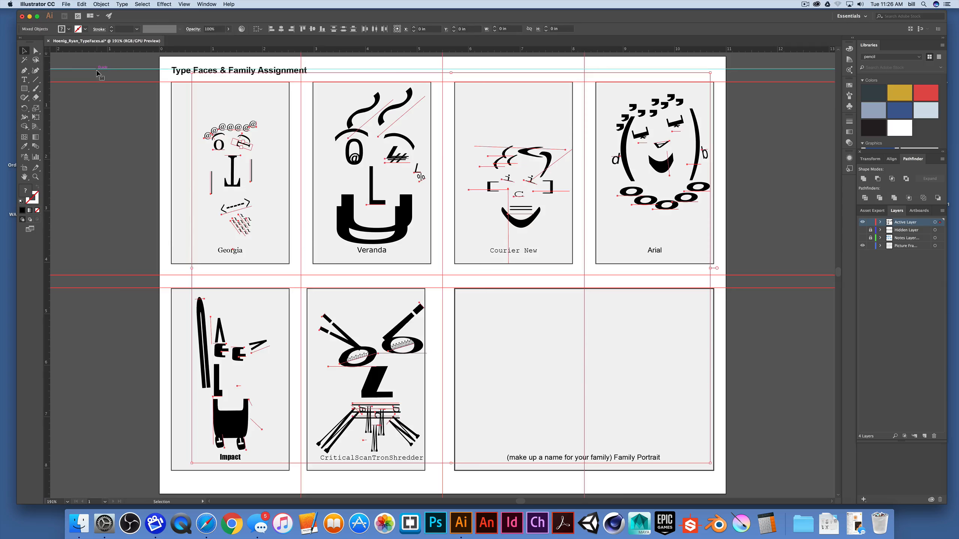
{"action": "left_click", "coordinate": [230, 171]}
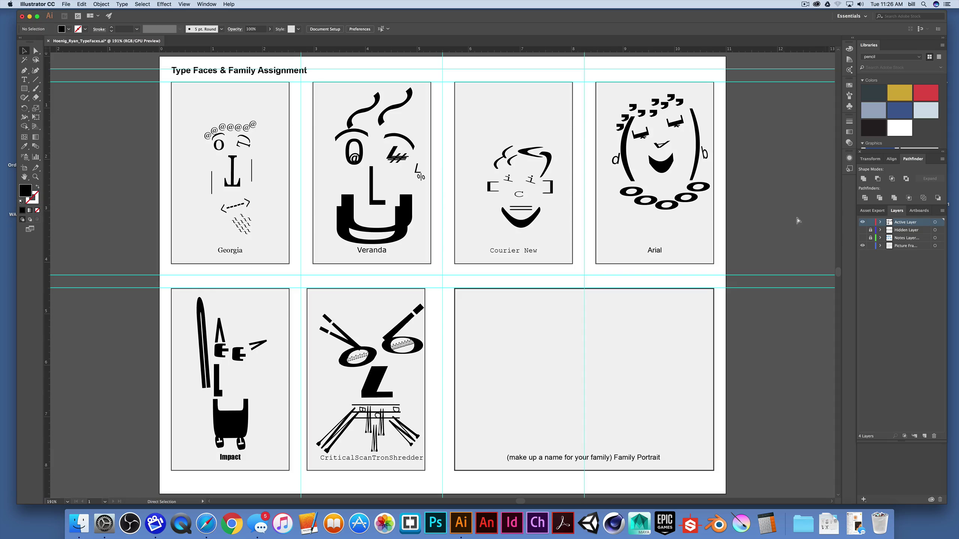
{"action": "mouse_move", "coordinate": [889, 257]}
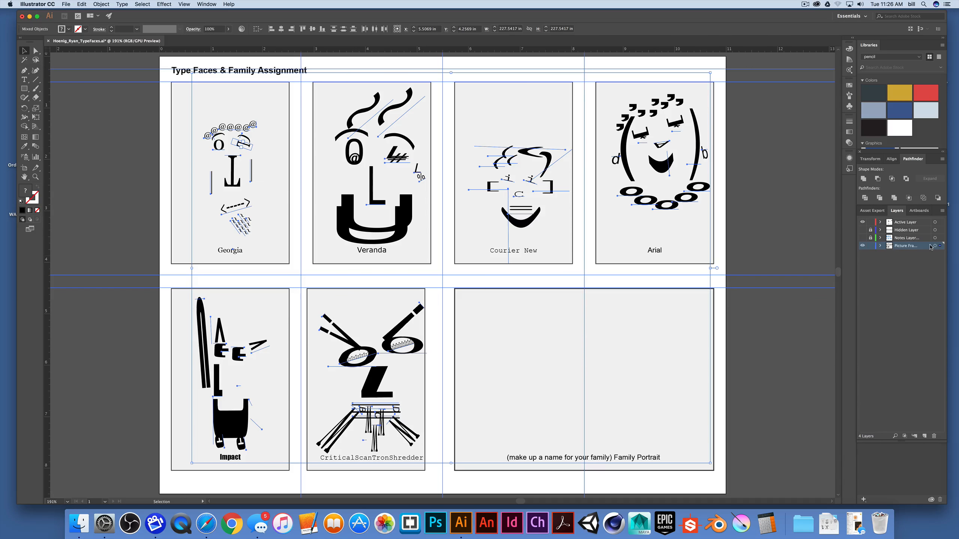
{"action": "mouse_move", "coordinate": [940, 246]}
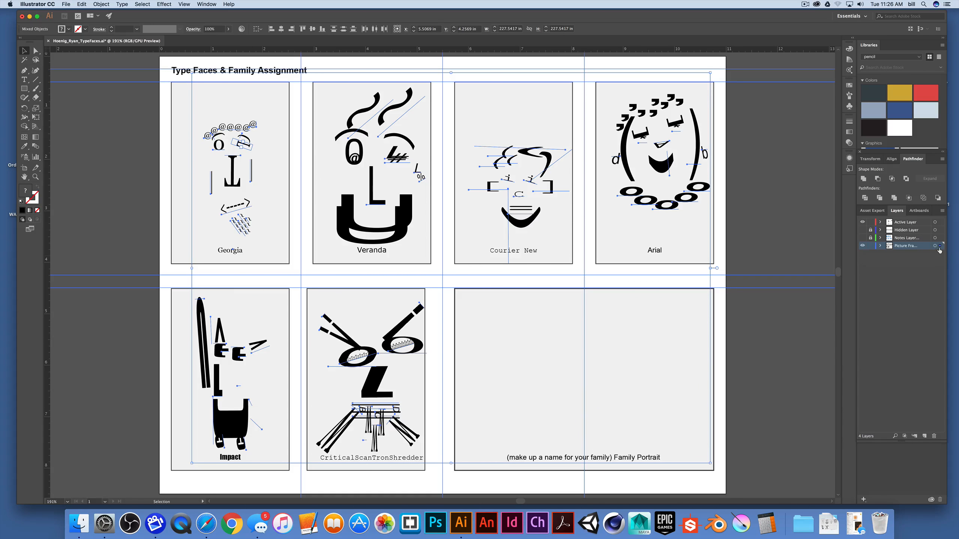
{"action": "mouse_move", "coordinate": [939, 246]}
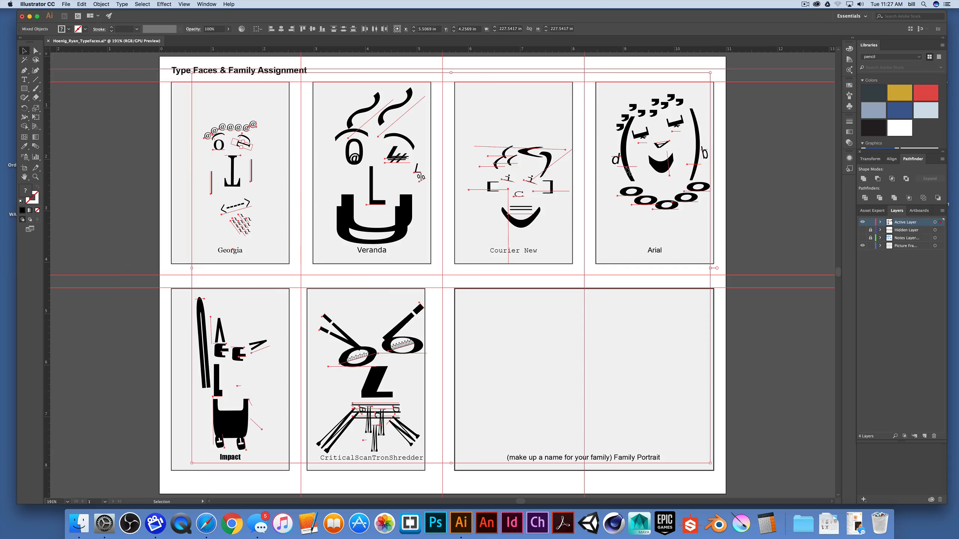
Drag the selection square in the Layers panel up to the Active Layer
{"action": "left_click", "coordinate": [862, 245]}
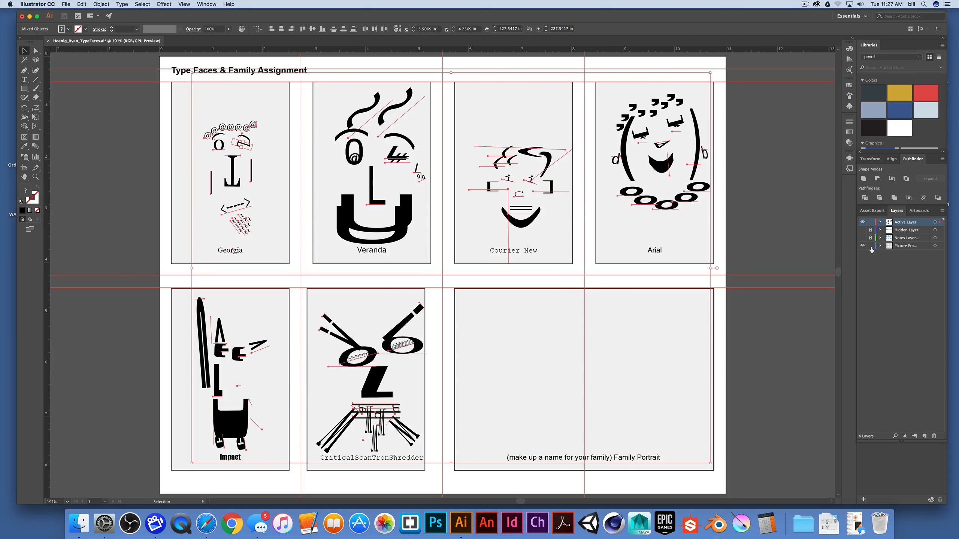
{"action": "left_click", "coordinate": [862, 246]}
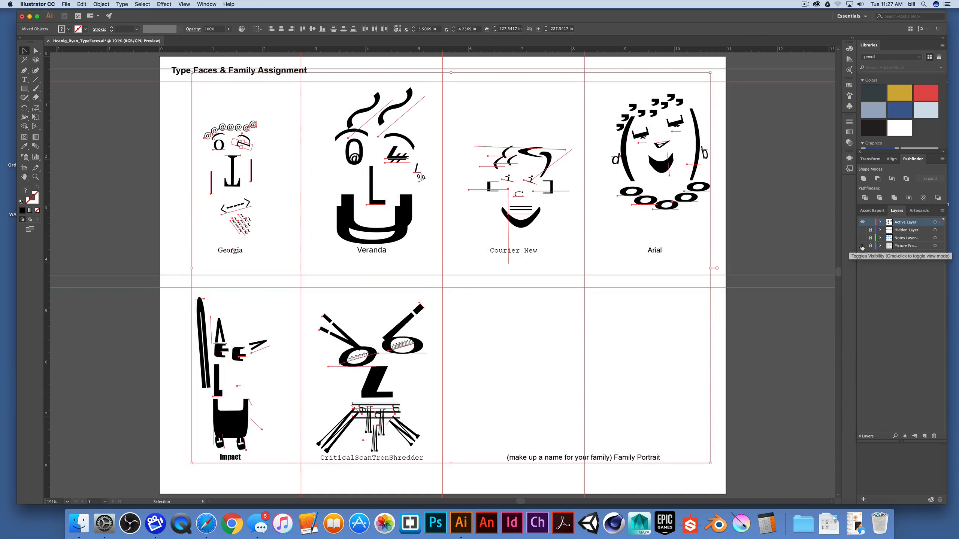
{"action": "left_click", "coordinate": [862, 245]}
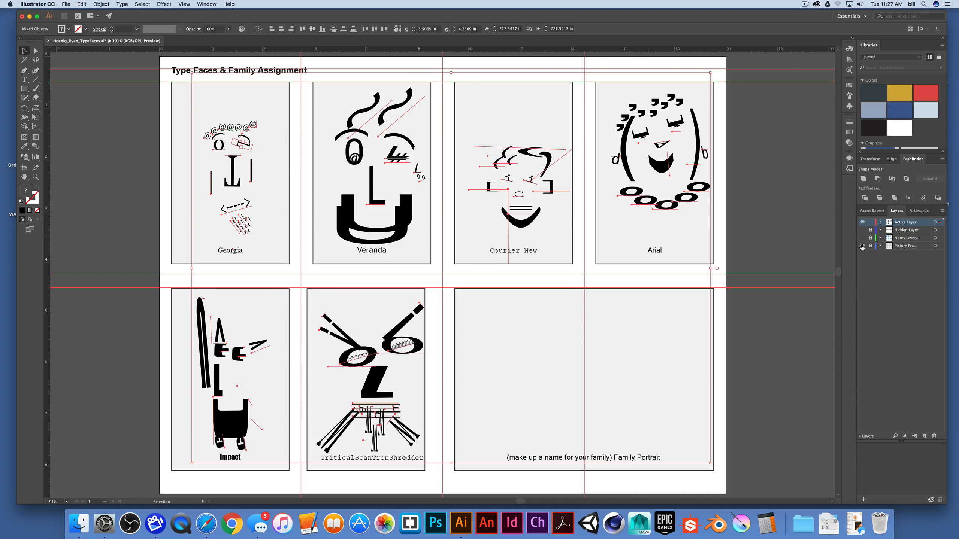
{"action": "left_click", "coordinate": [862, 245]}
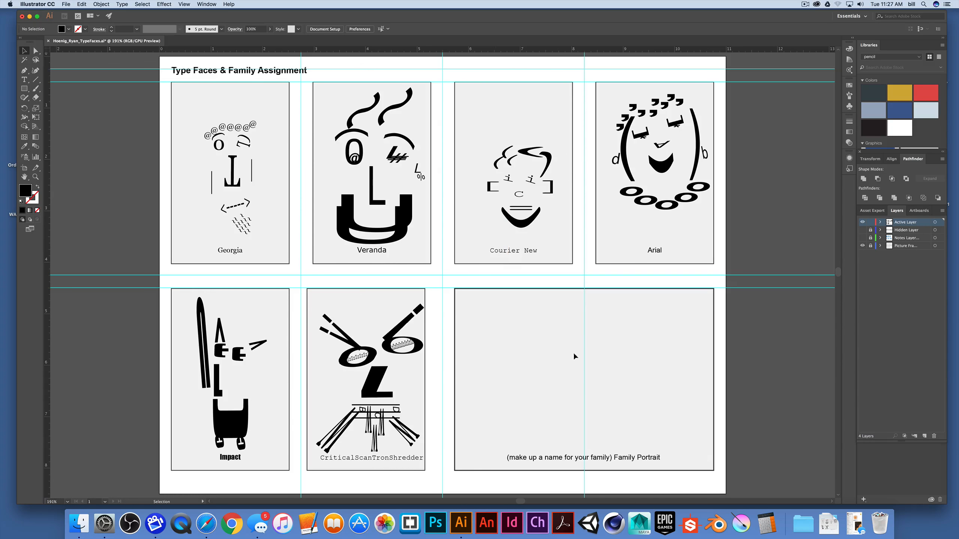
{"action": "mouse_move", "coordinate": [327, 234]}
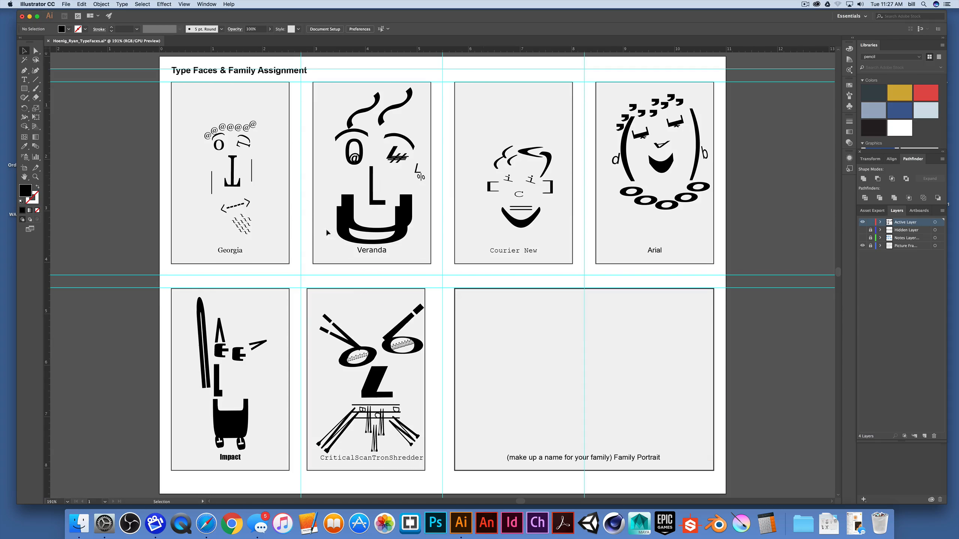
{"action": "mouse_move", "coordinate": [502, 295]}
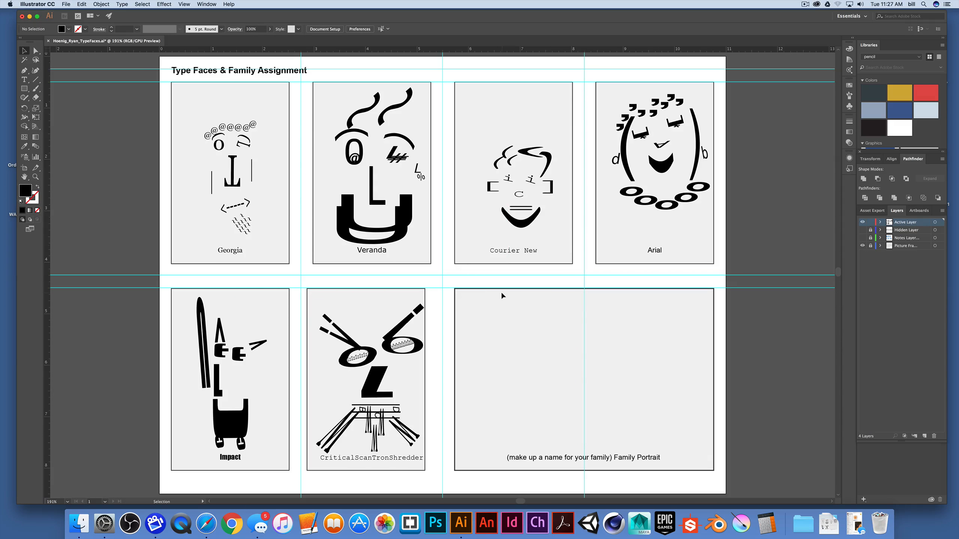
{"action": "mouse_move", "coordinate": [116, 141]}
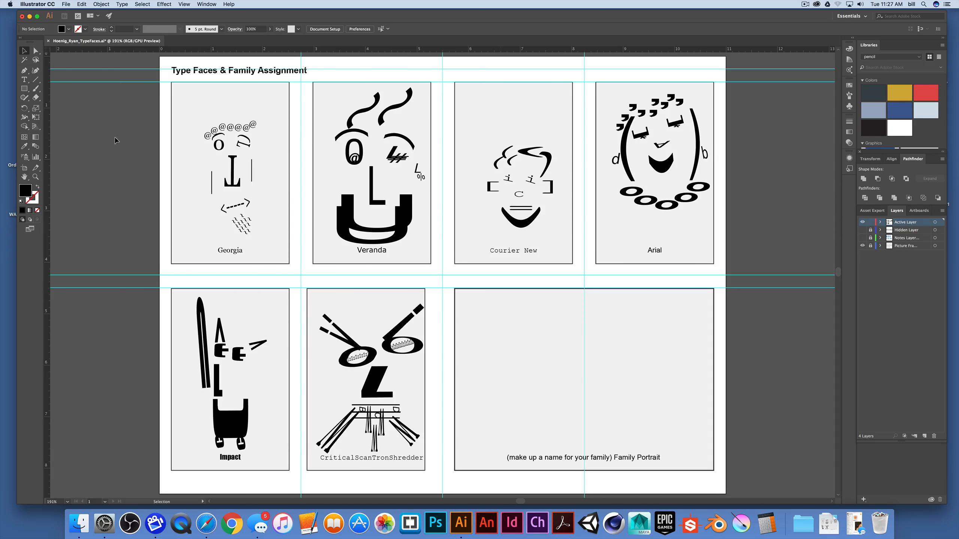
{"action": "mouse_move", "coordinate": [145, 130]}
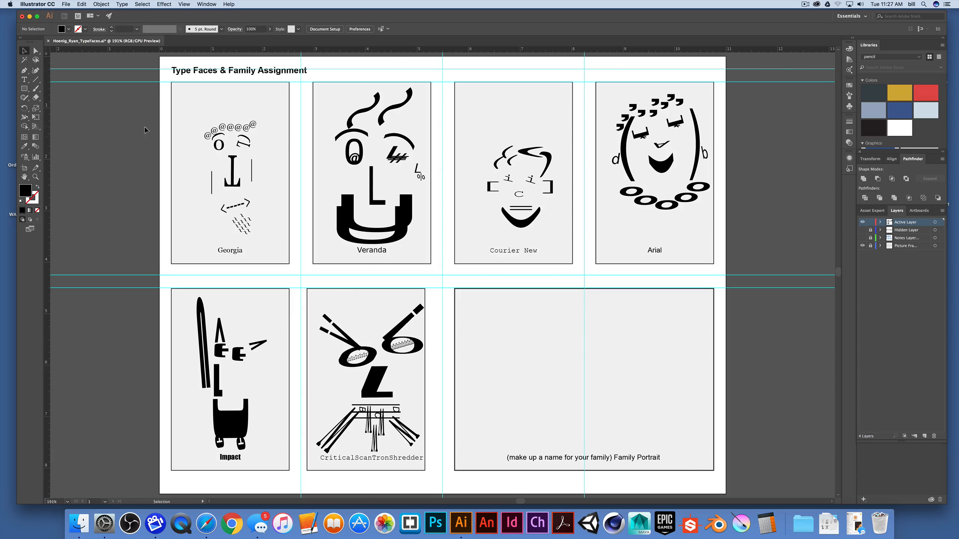
{"action": "mouse_move", "coordinate": [153, 112]}
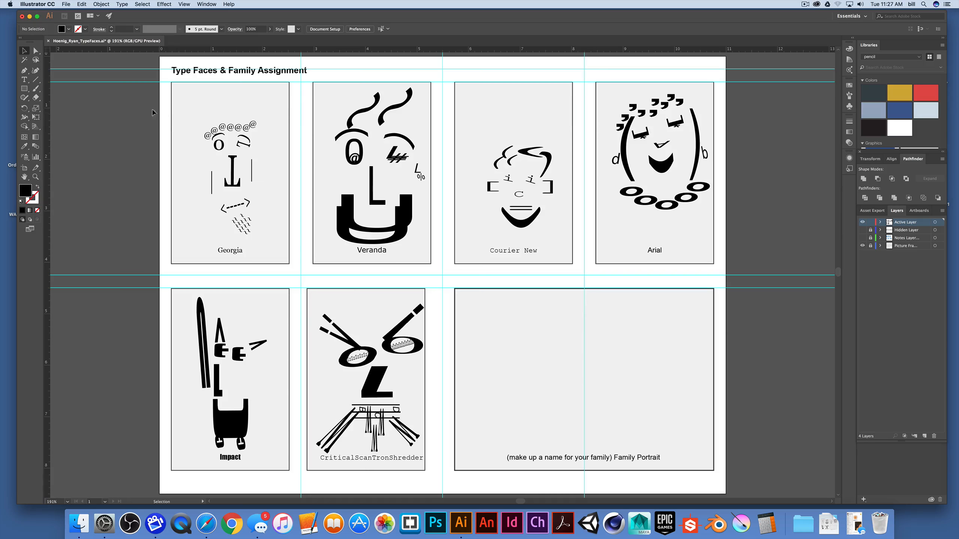
{"action": "mouse_move", "coordinate": [818, 217]}
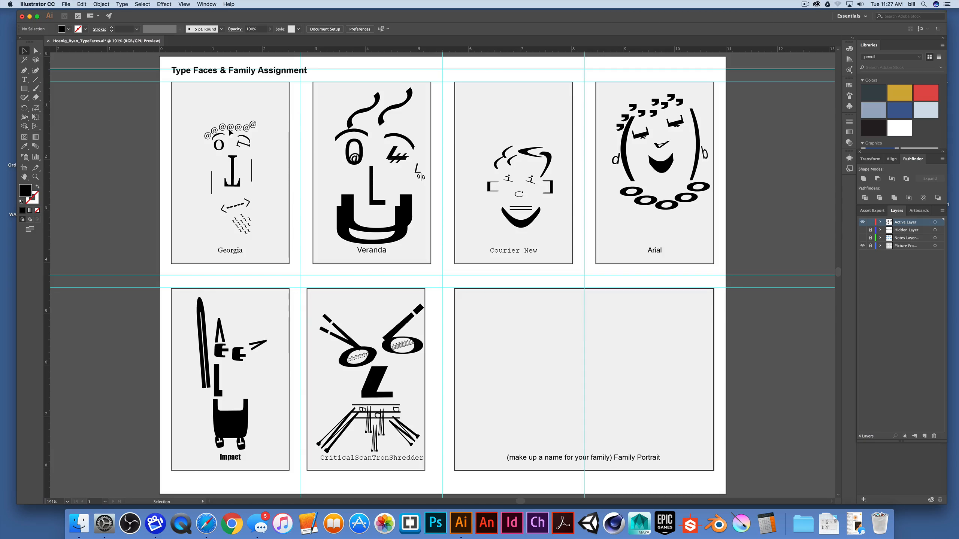
{"action": "mouse_move", "coordinate": [185, 121]}
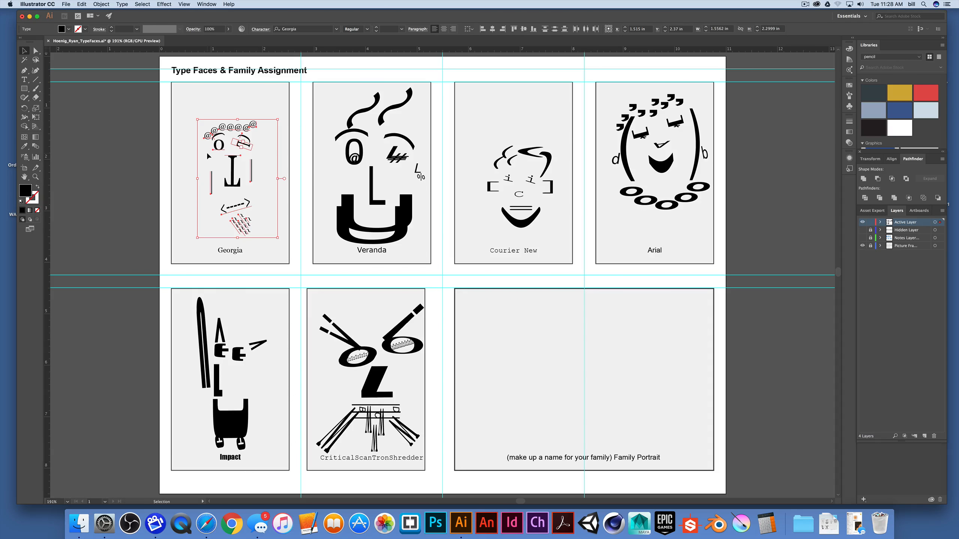
{"action": "mouse_move", "coordinate": [89, 4]}
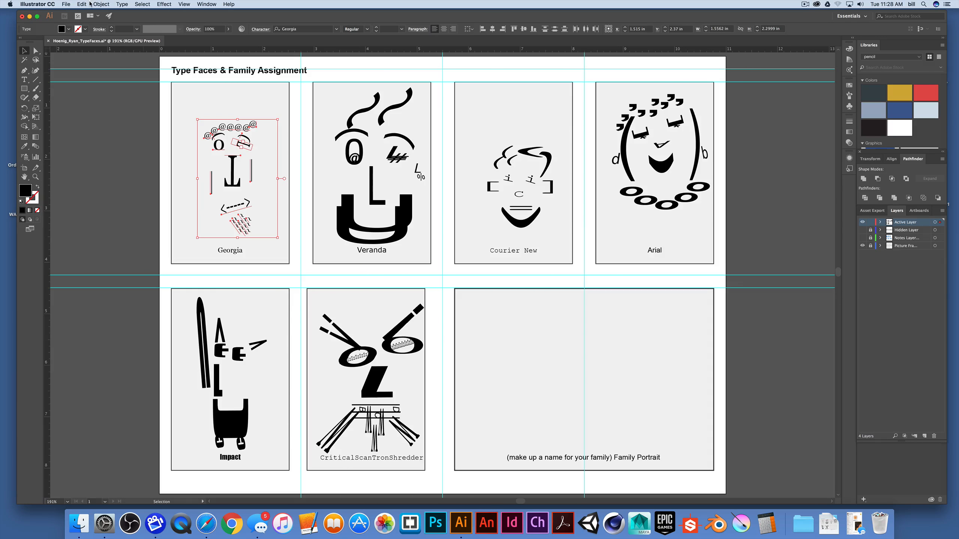
Copy the selected Georgia portrait via Edit > Copy for the family frame
{"action": "left_click", "coordinate": [101, 5]}
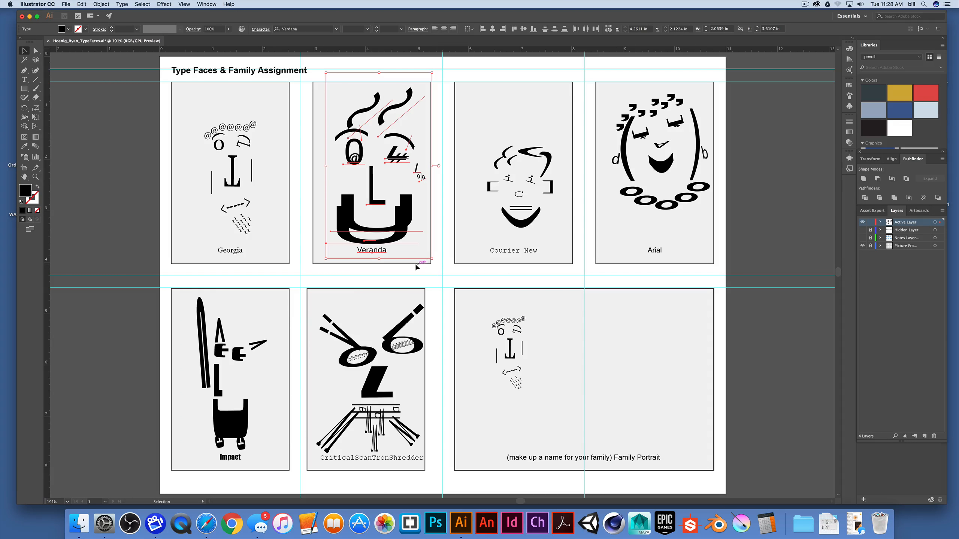
{"action": "mouse_move", "coordinate": [391, 261]}
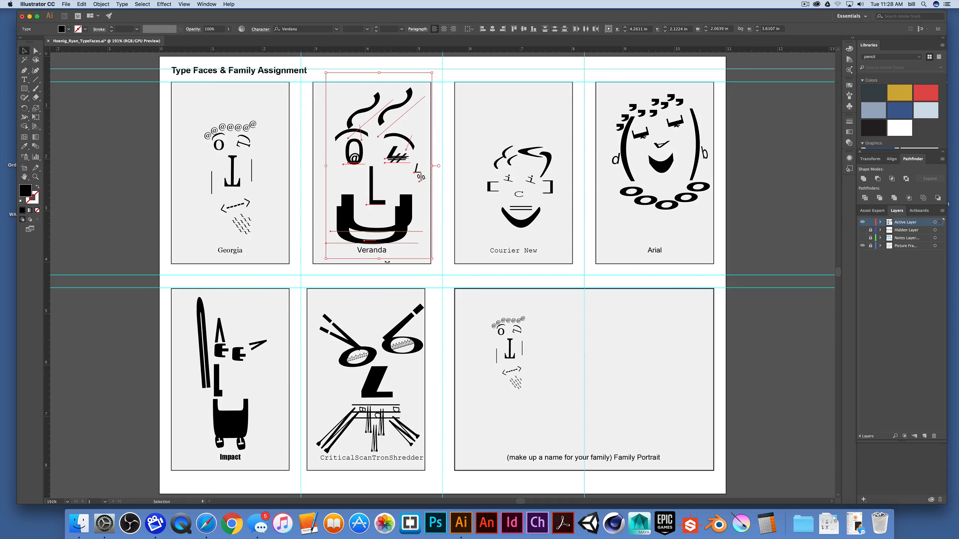
{"action": "mouse_move", "coordinate": [414, 265]}
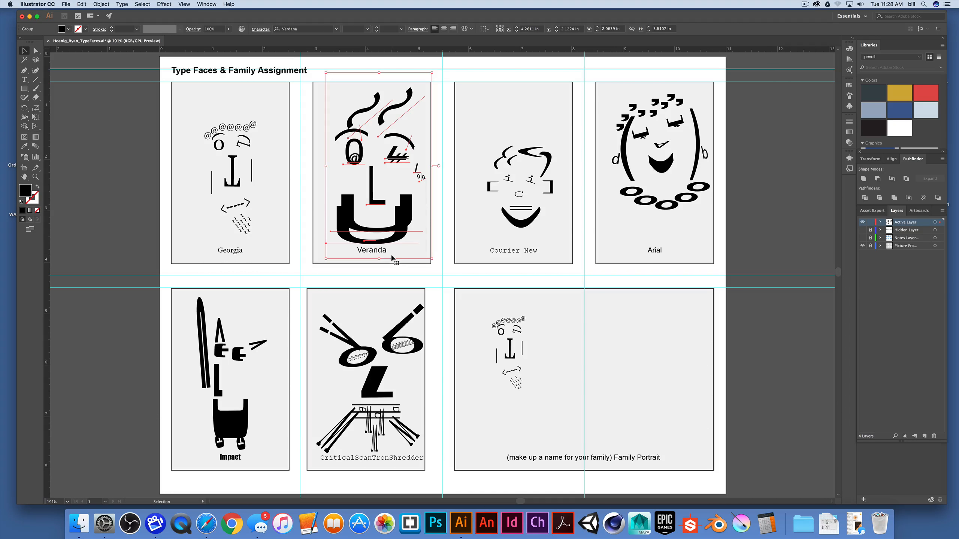
{"action": "mouse_move", "coordinate": [399, 220]}
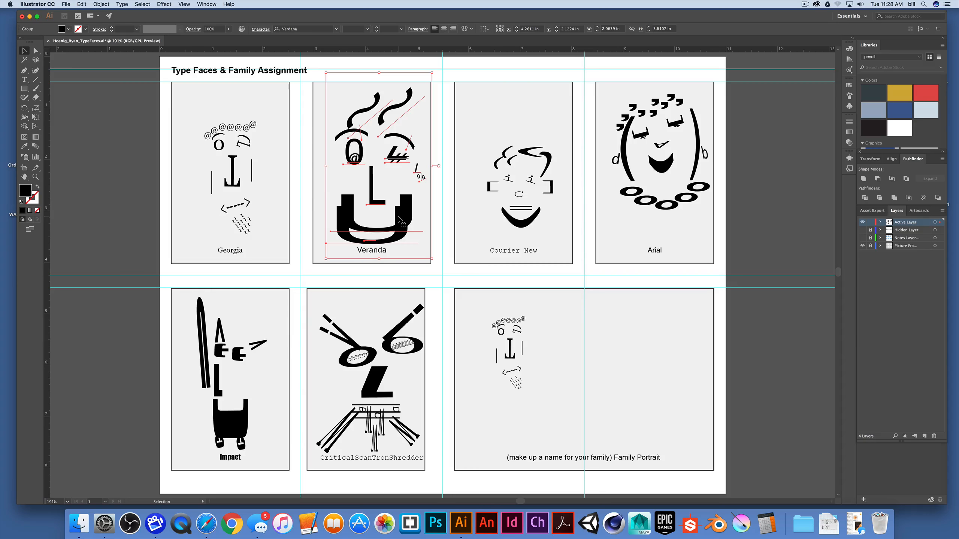
{"action": "mouse_move", "coordinate": [406, 221]}
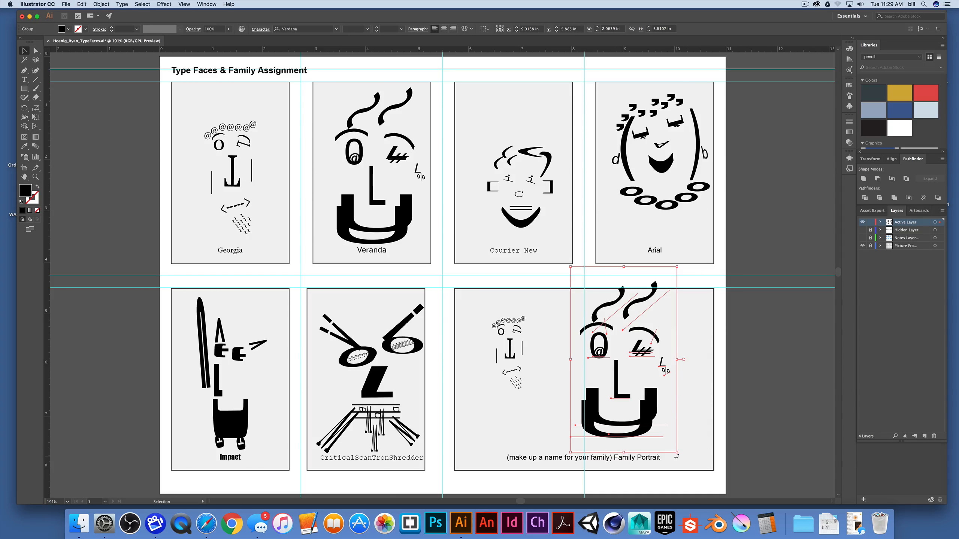
{"action": "mouse_move", "coordinate": [699, 453]}
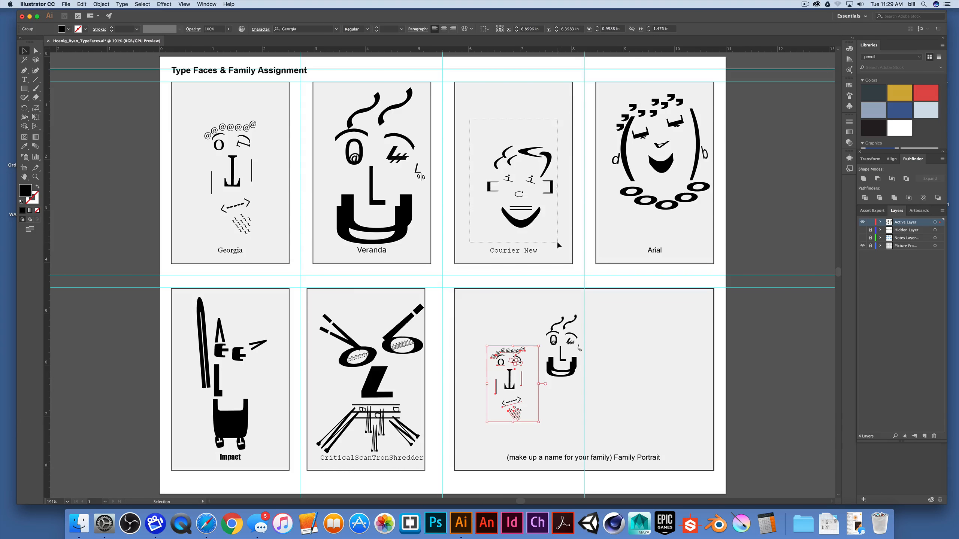
Deselect the resized Veranda copy now sitting beside the Georgia copy
{"action": "left_click", "coordinate": [468, 120]}
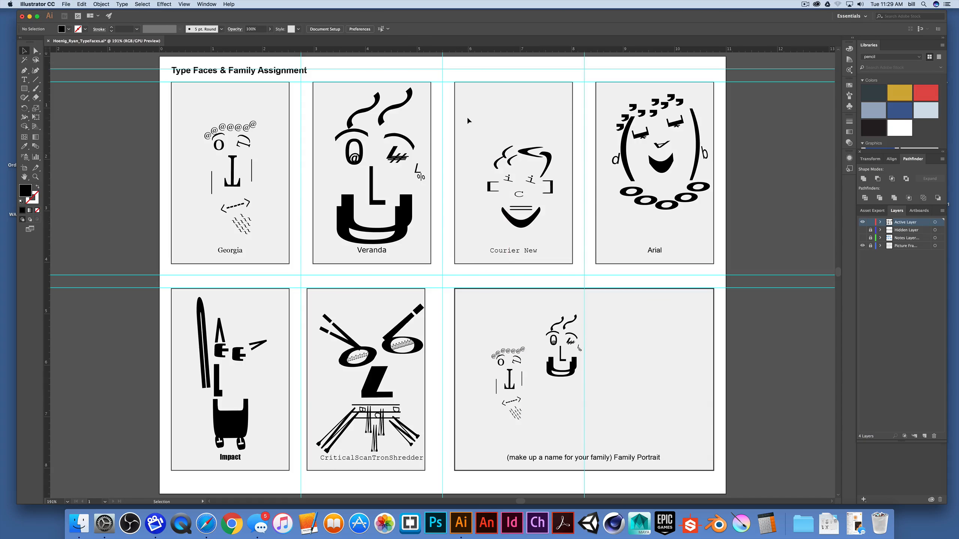
Select the Courier New portrait group and Option-drag a copy into the family frame
{"action": "left_click", "coordinate": [520, 160]}
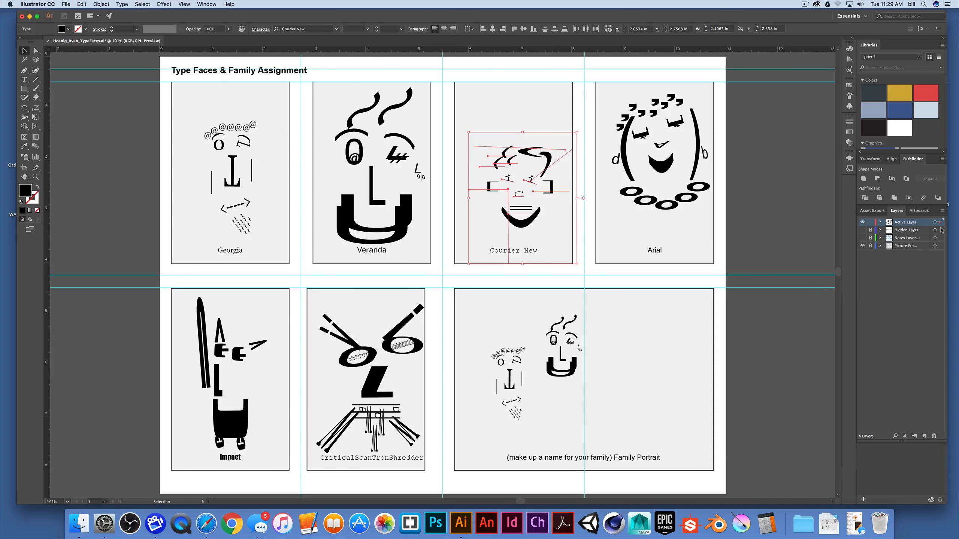
{"action": "mouse_move", "coordinate": [941, 263]}
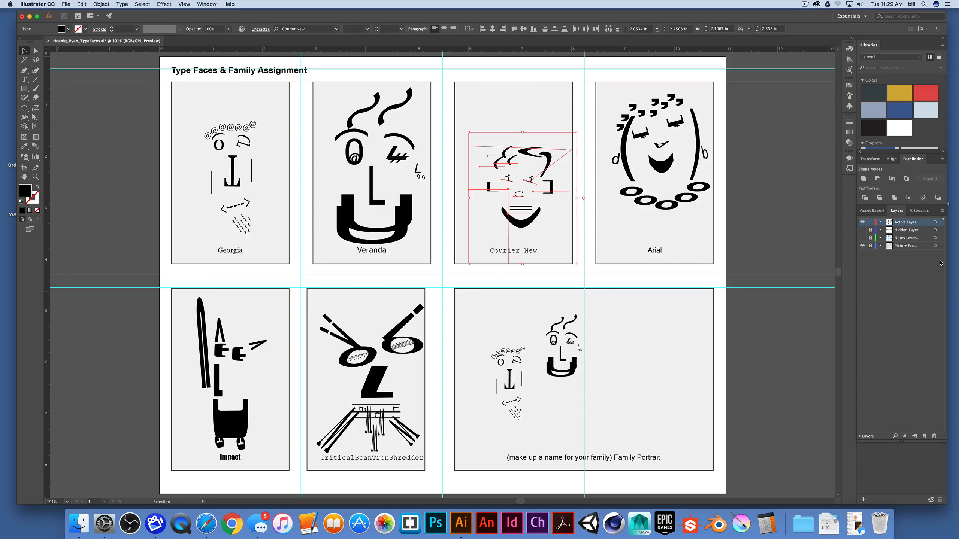
{"action": "mouse_move", "coordinate": [488, 101]}
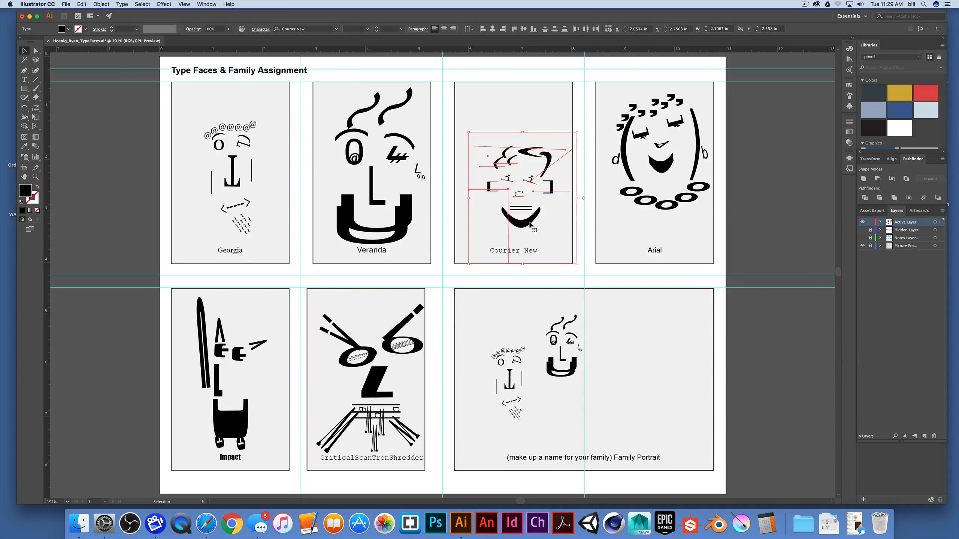
{"action": "left_click_drag", "start_coordinate": [513, 171], "coordinate": [657, 370]}
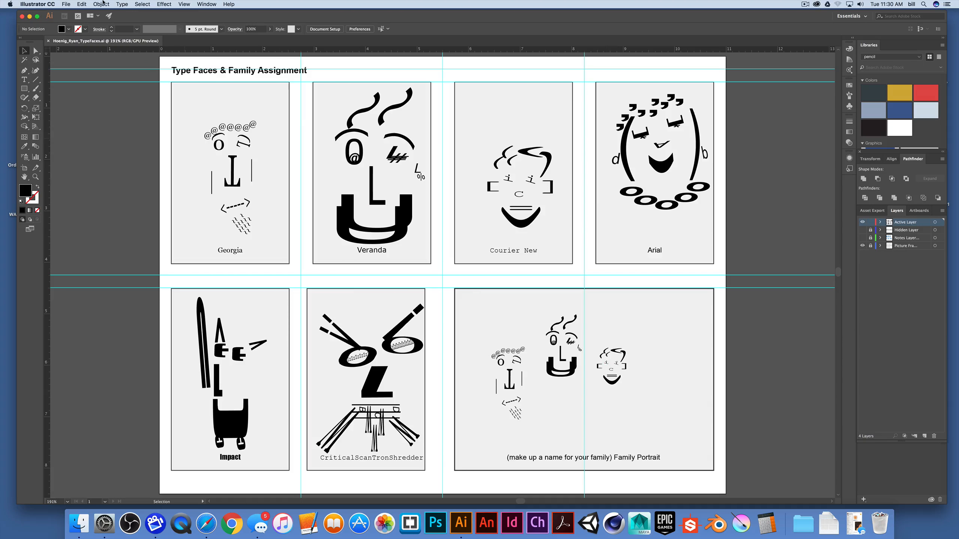
Bring up File > Export > Export As and cancel the PNG export
{"action": "left_click", "coordinate": [66, 4]}
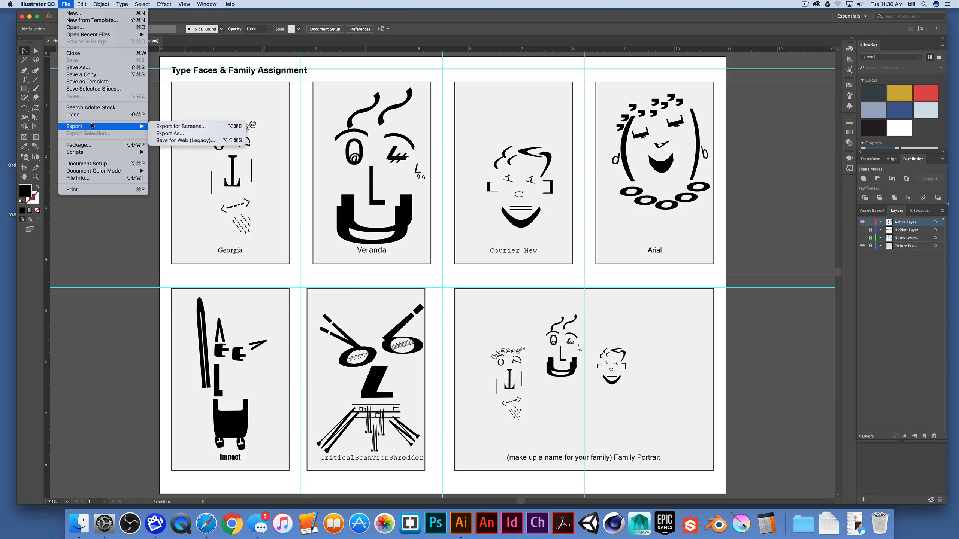
{"action": "mouse_move", "coordinate": [163, 133]}
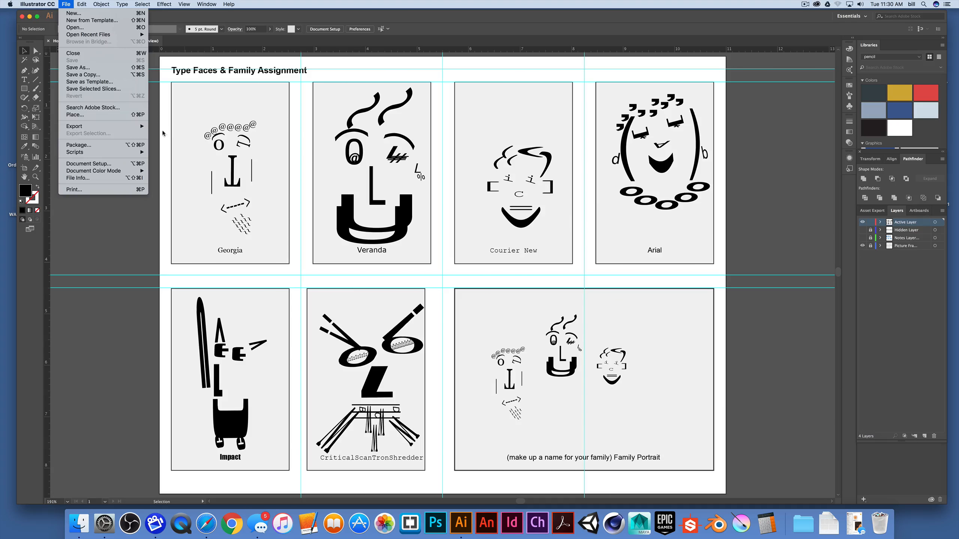
{"action": "left_click", "coordinate": [350, 205]}
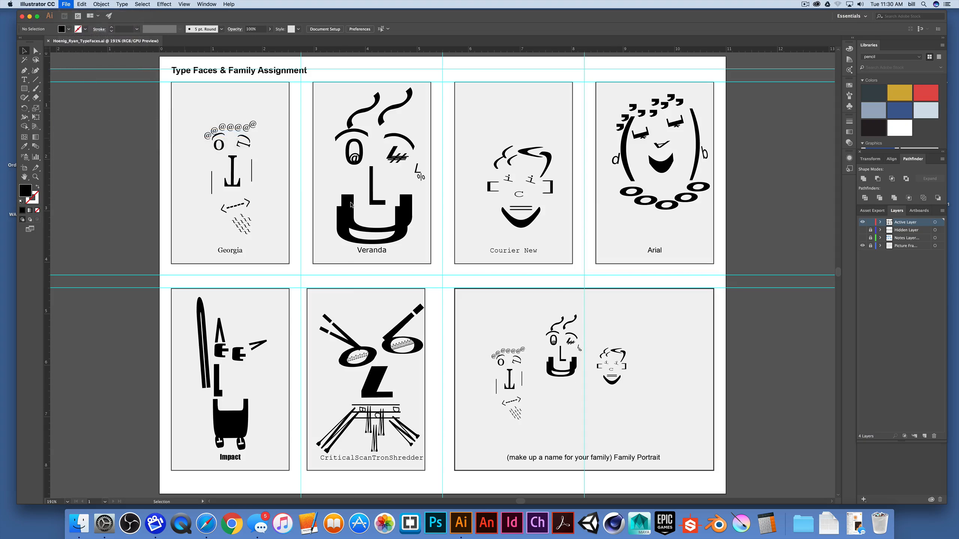
{"action": "left_click", "coordinate": [425, 249]}
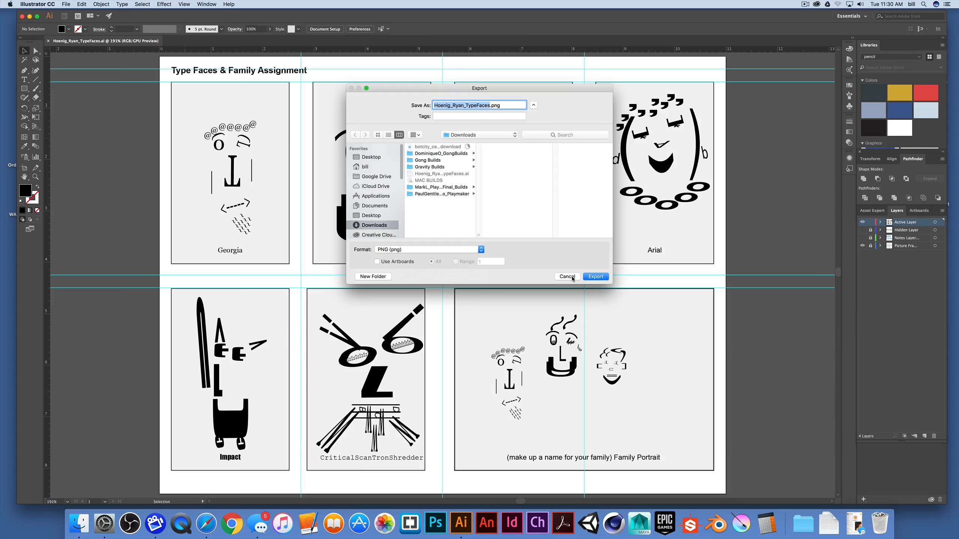
{"action": "left_click", "coordinate": [567, 276]}
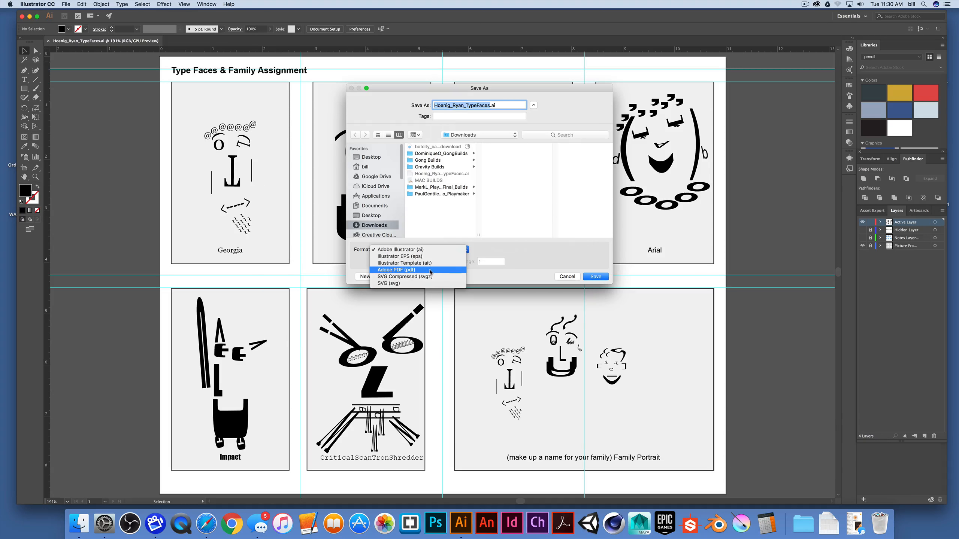
Save the document in Adobe Illustrator (ai) format via Save As
{"action": "left_click", "coordinate": [414, 250]}
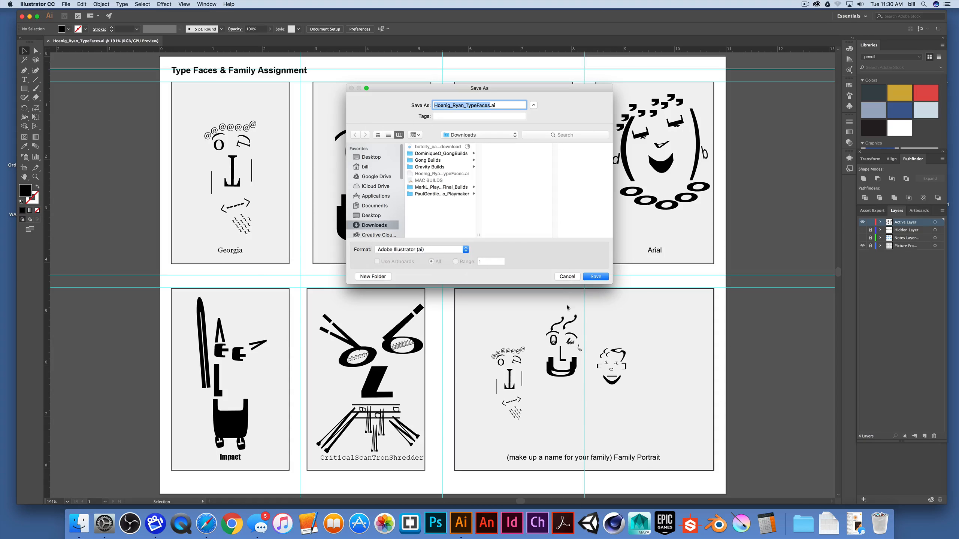
{"action": "left_click", "coordinate": [596, 277]}
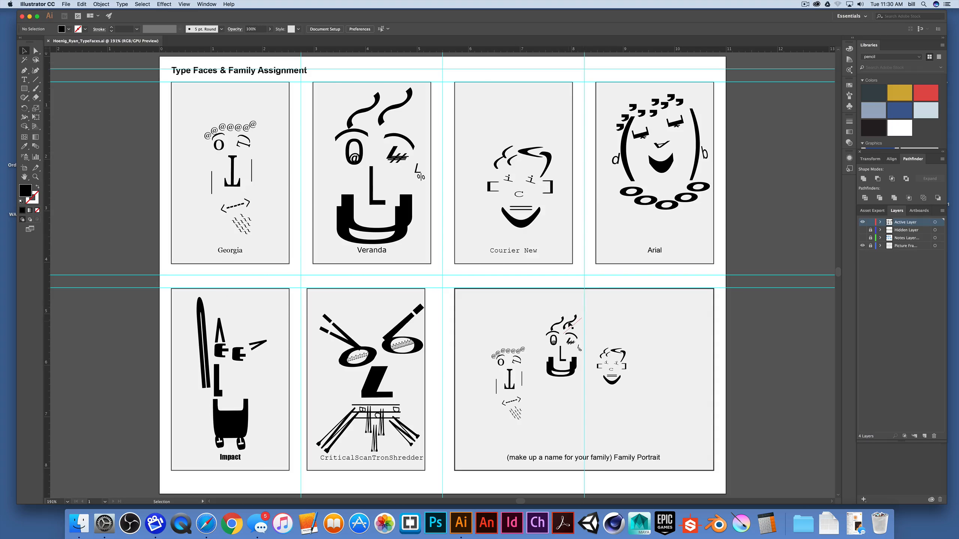